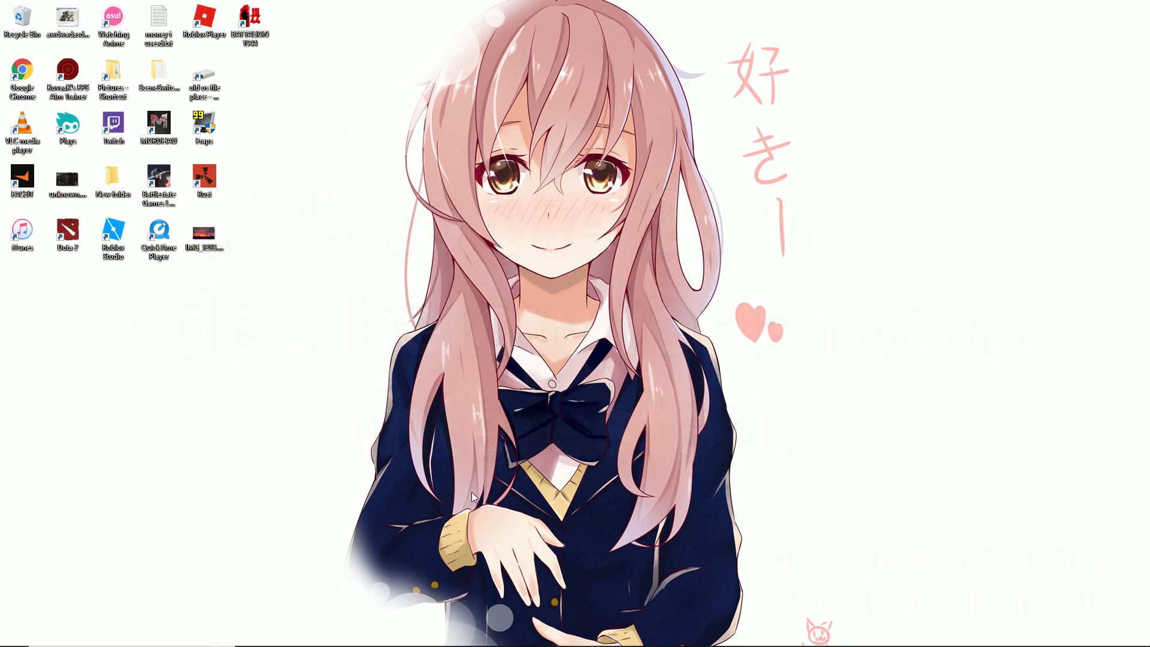
mouse_move(595, 541)
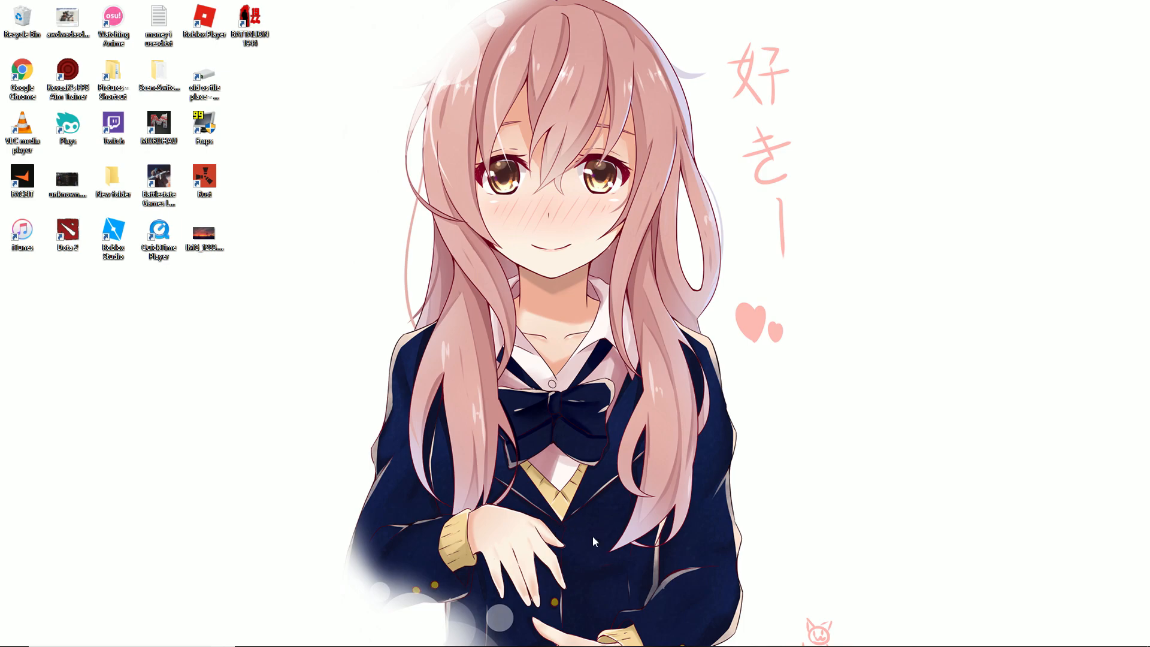
mouse_move(625, 577)
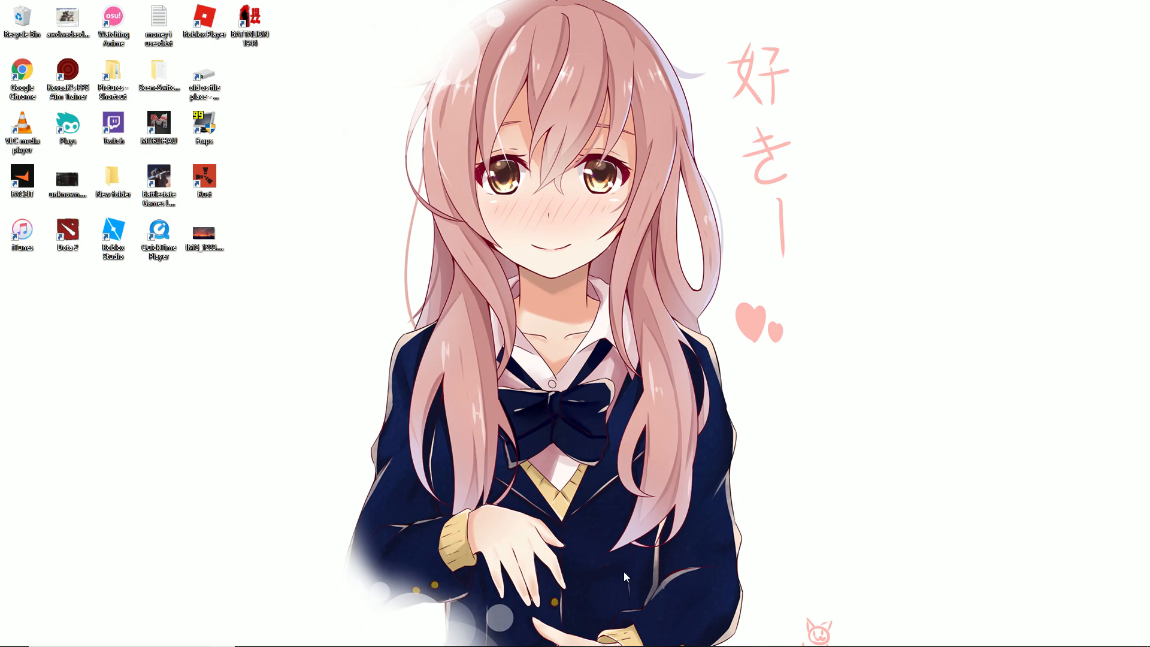
mouse_move(478, 564)
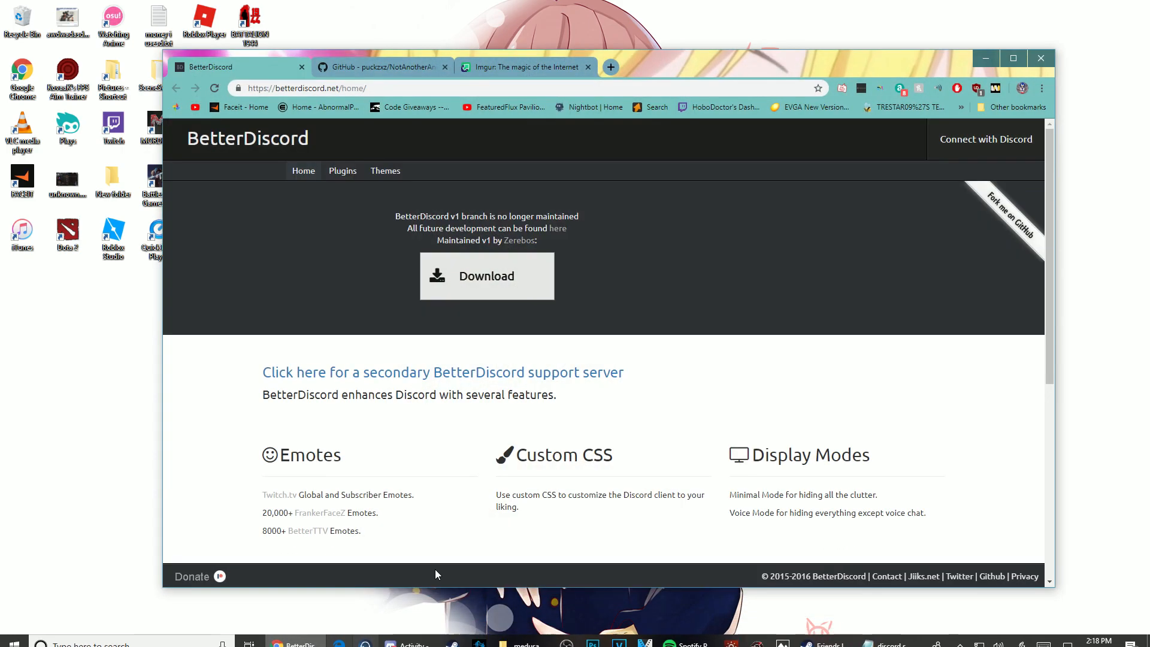
mouse_move(462, 204)
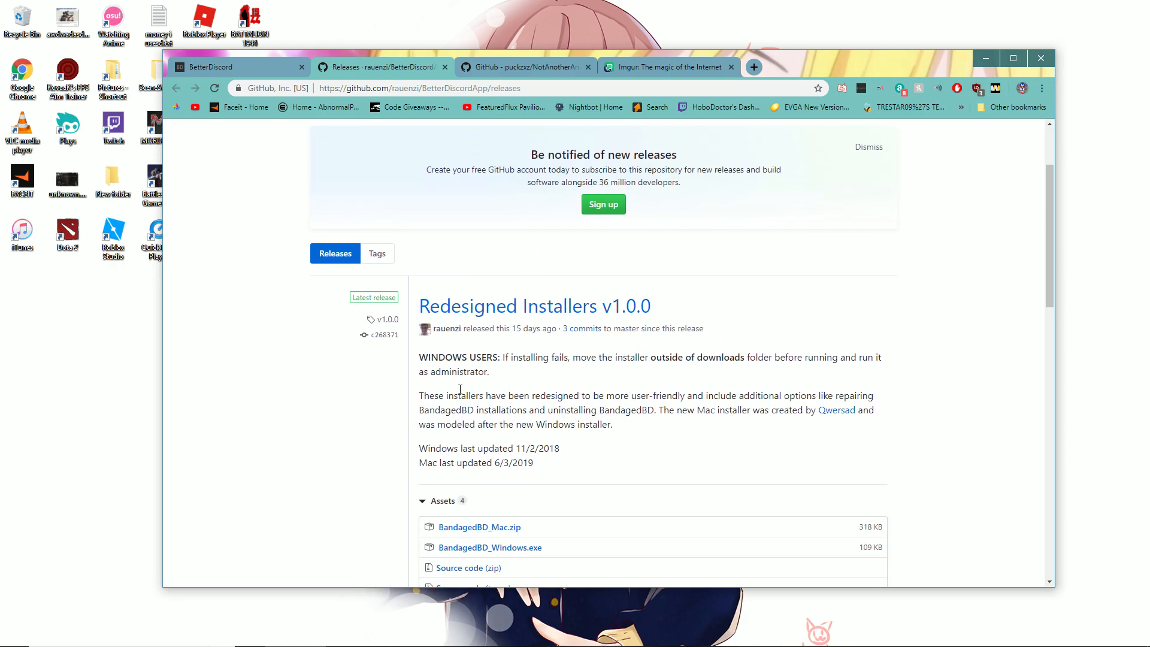
Step: Download BandagedBD_Windows.exe from the Assets list of the BetterDiscordApp releases page
scroll(down, 3)
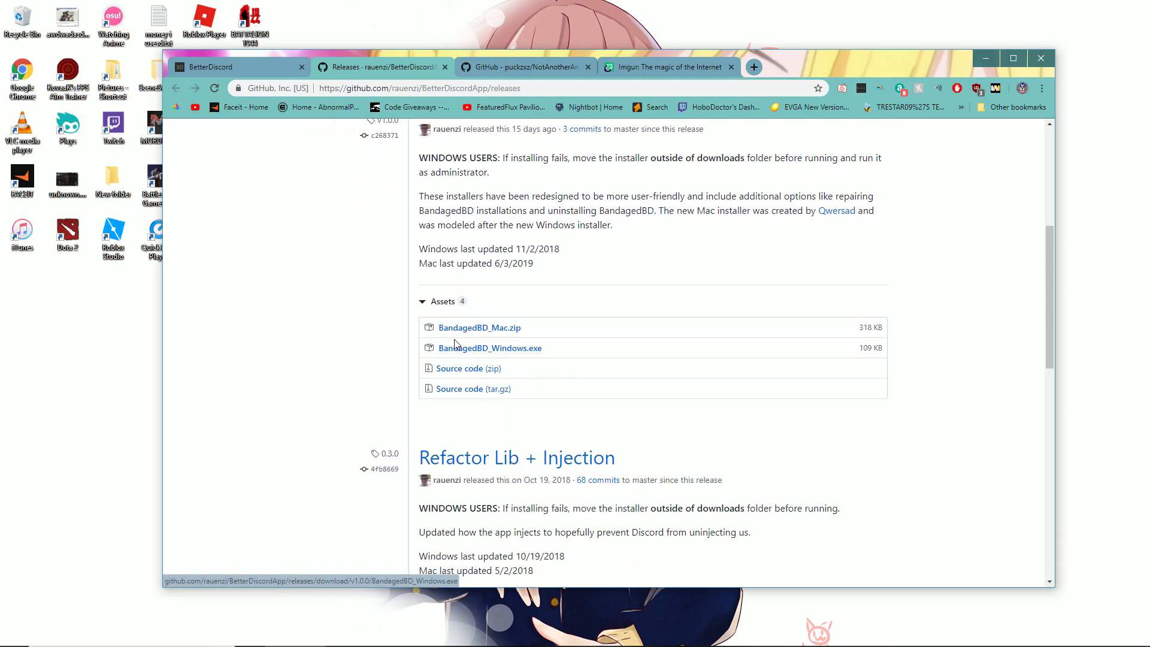
click(490, 348)
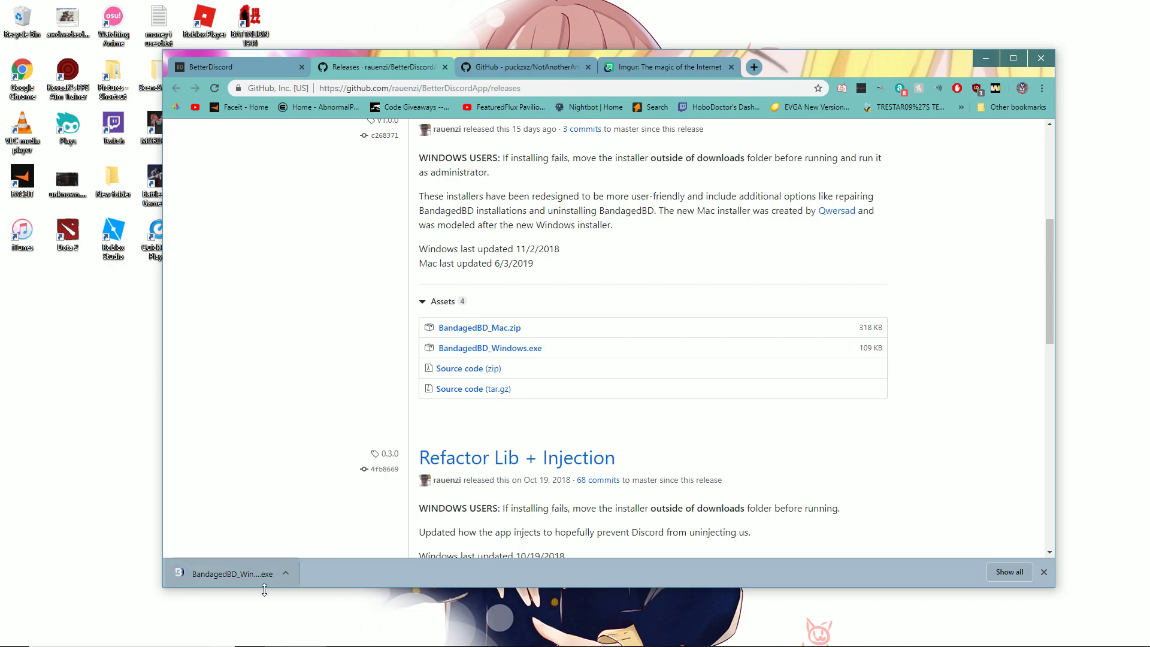
mouse_move(232, 574)
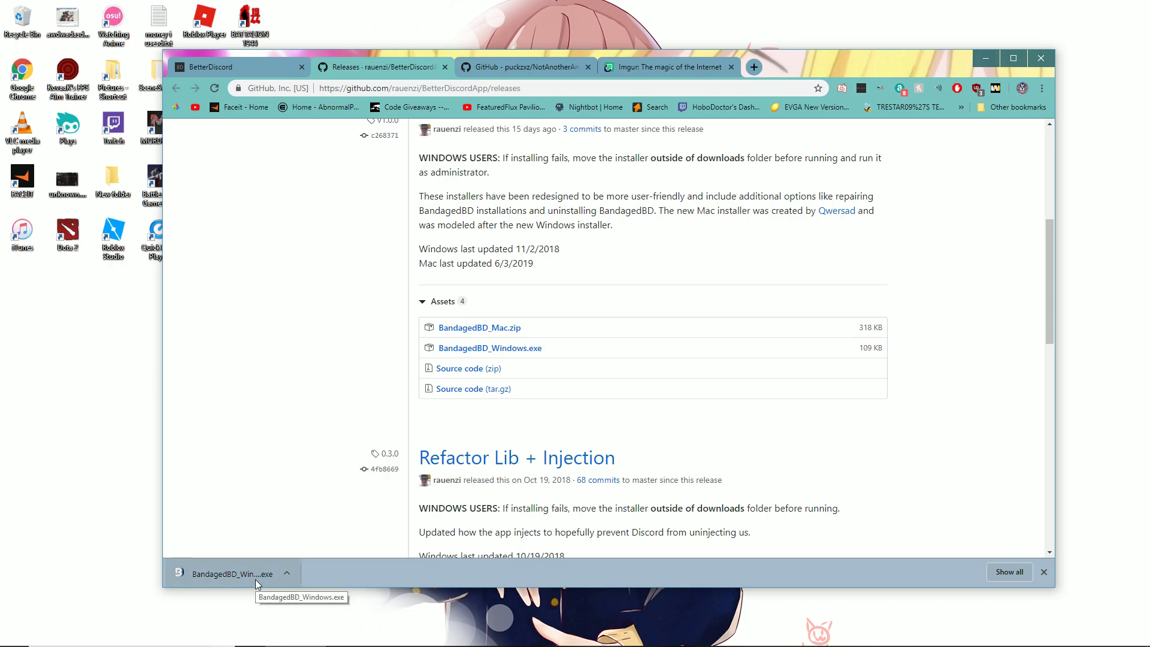
Step: Run the downloaded installer, install BandagedBD to Discord Stable, and exit once it finishes
click(231, 574)
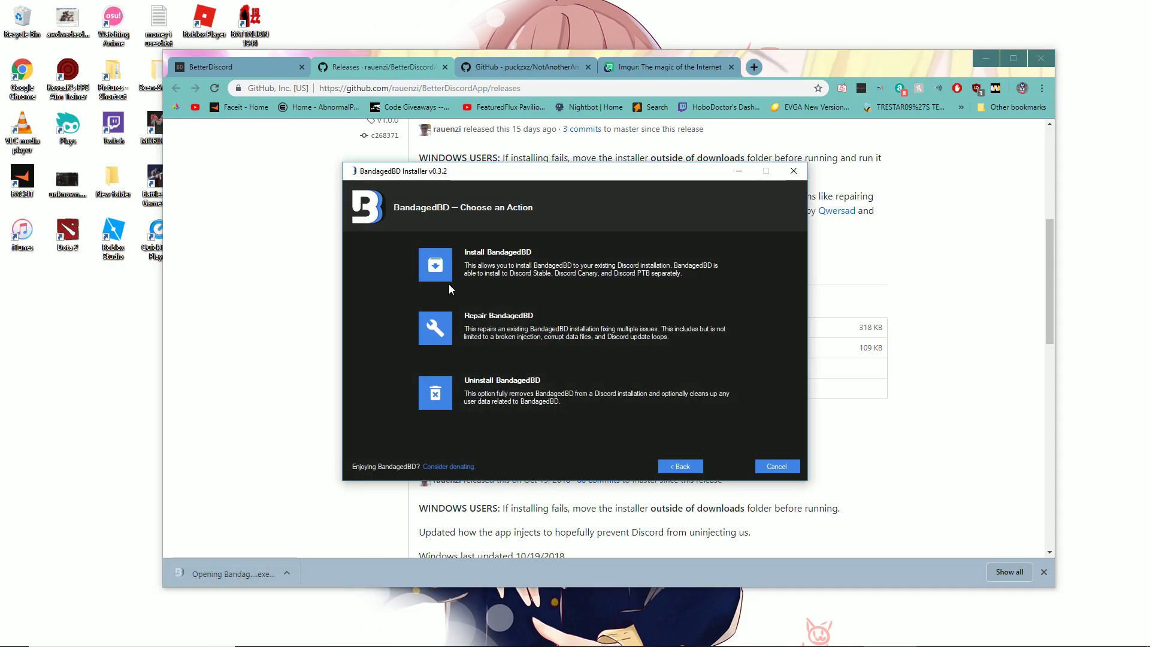
click(435, 264)
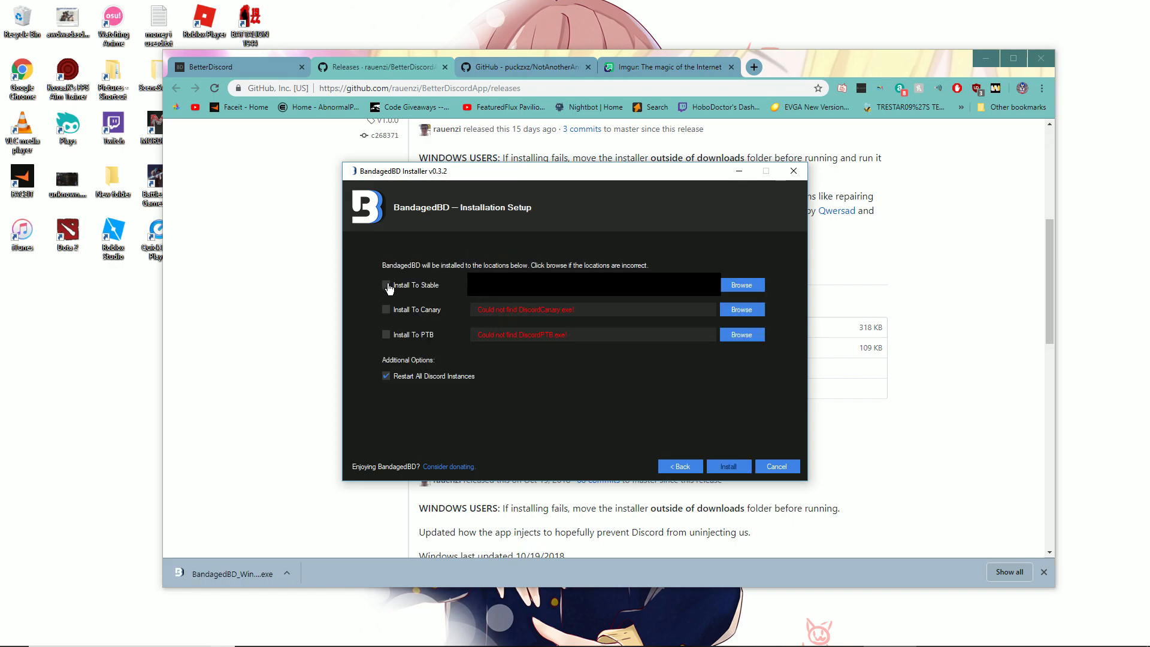
click(387, 286)
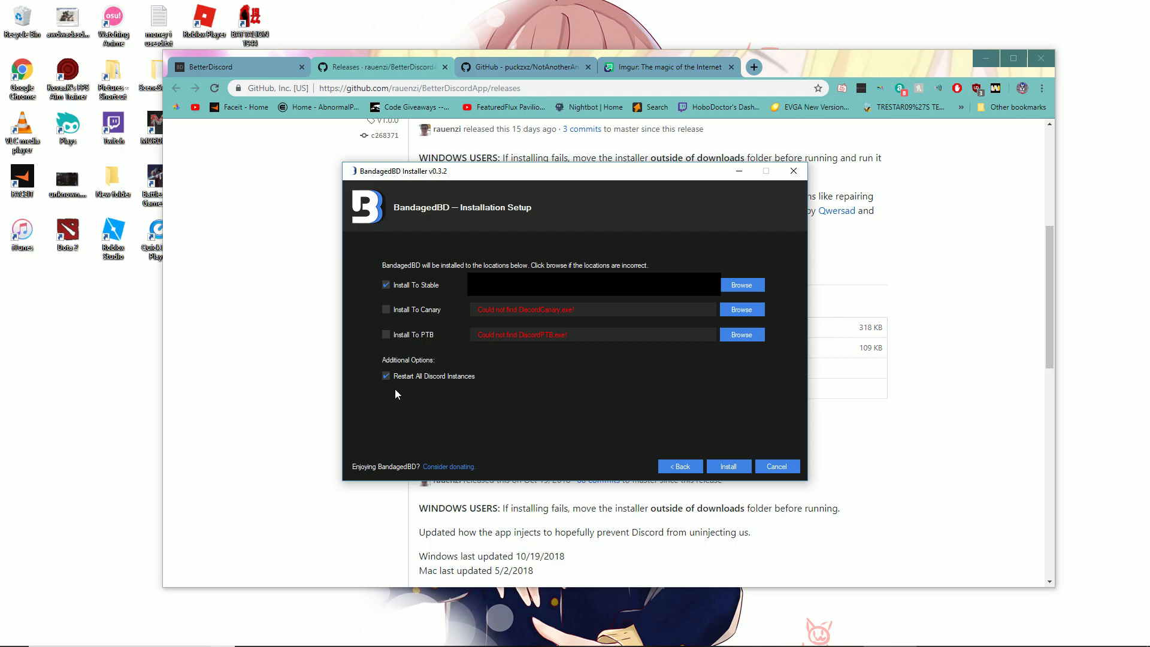
mouse_move(396, 385)
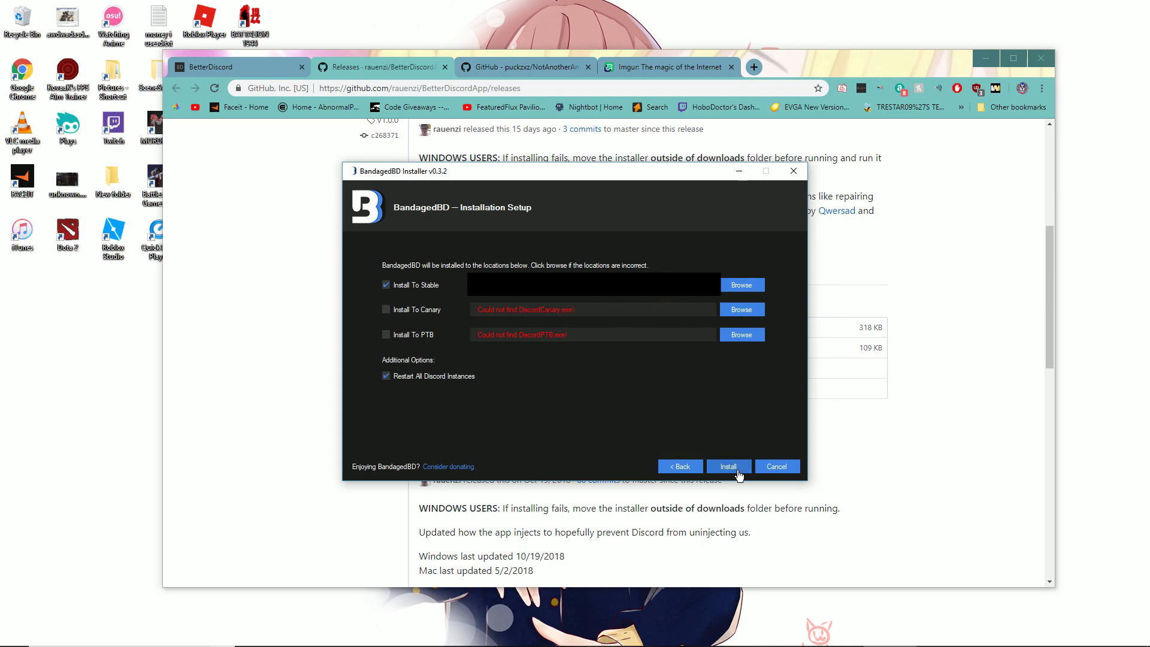
click(727, 466)
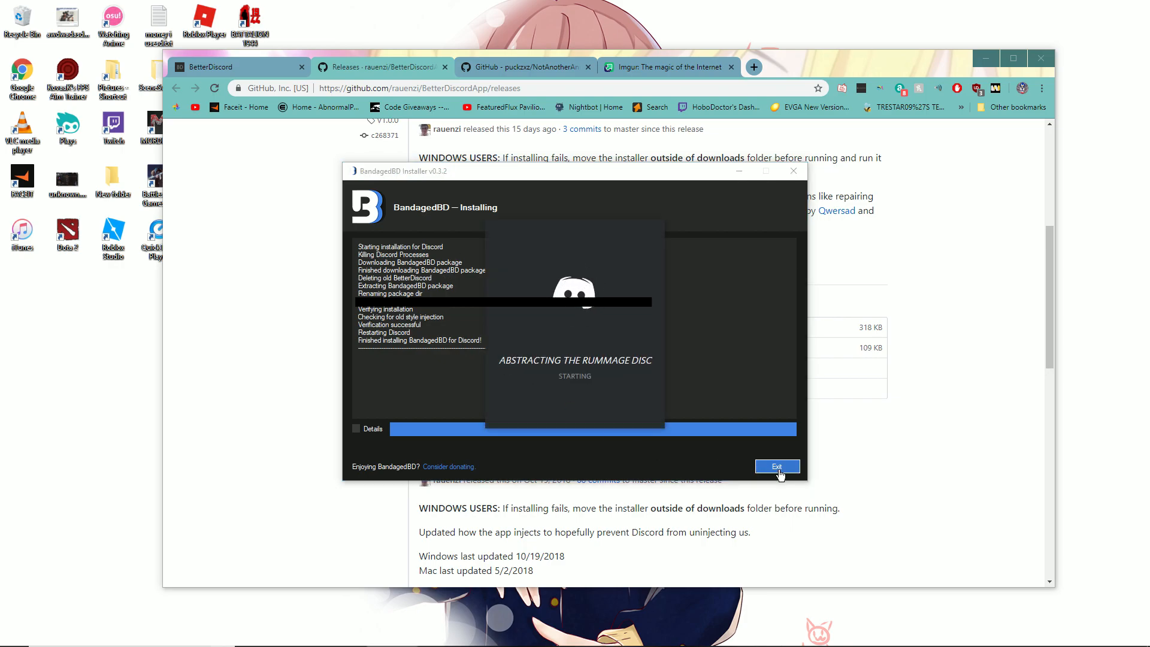
click(776, 466)
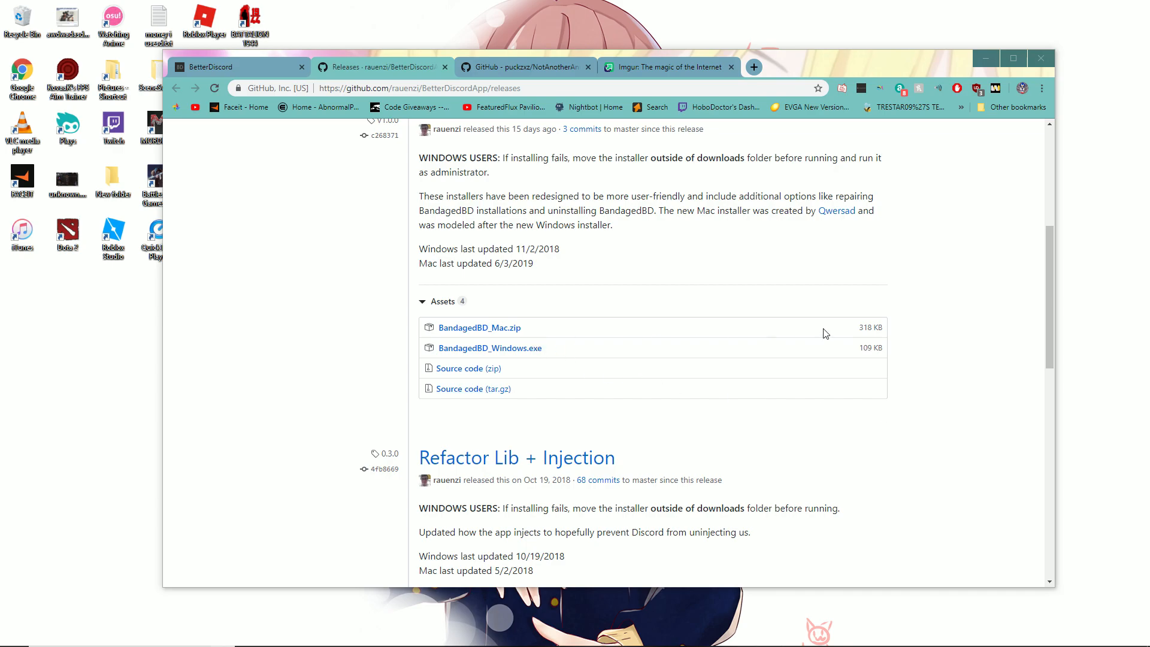
Step: View the raw Single Column stylesheet from NotAnotherAnimeTheme's Installation section, then show the desktop
click(524, 67)
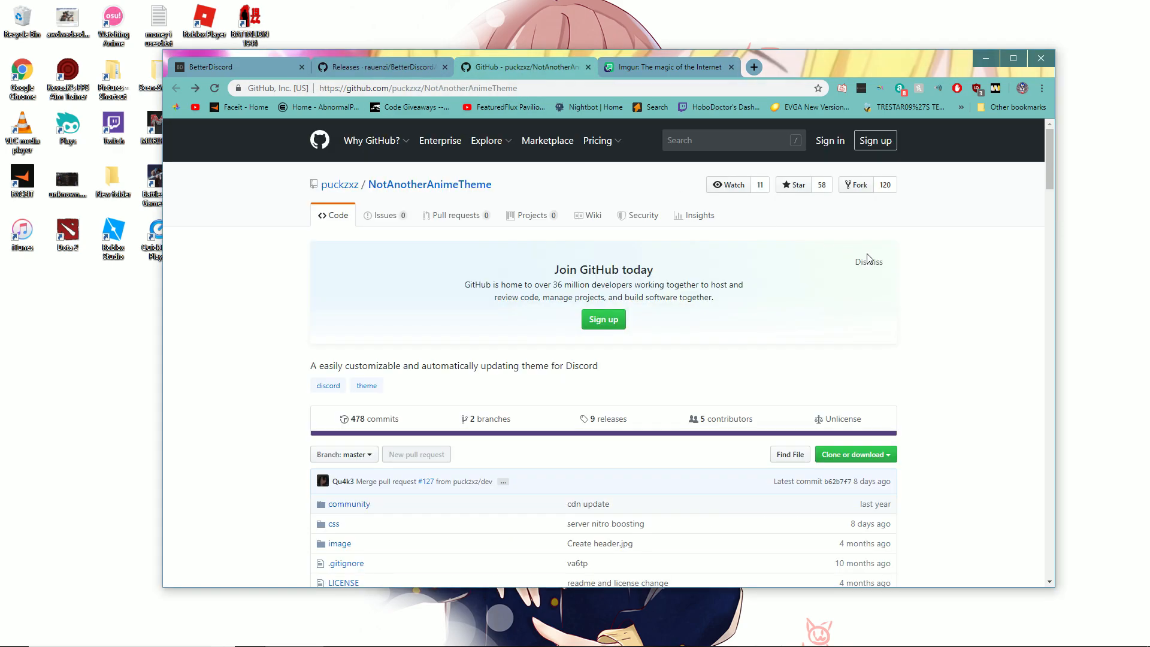
mouse_move(460, 148)
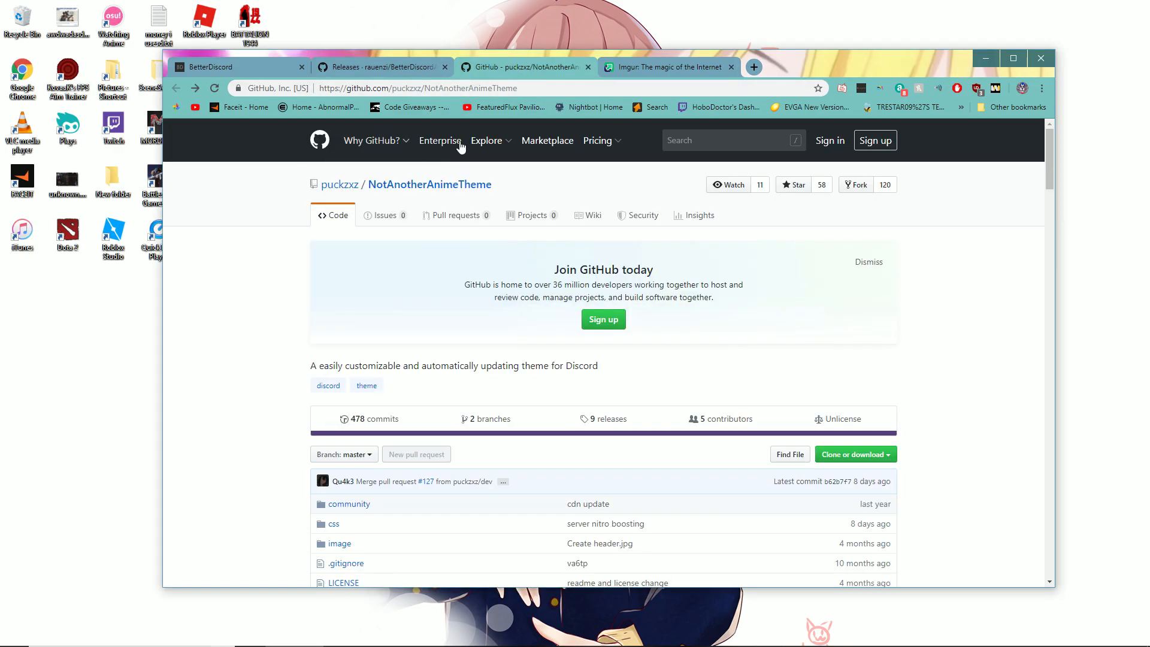
scroll(down, 3)
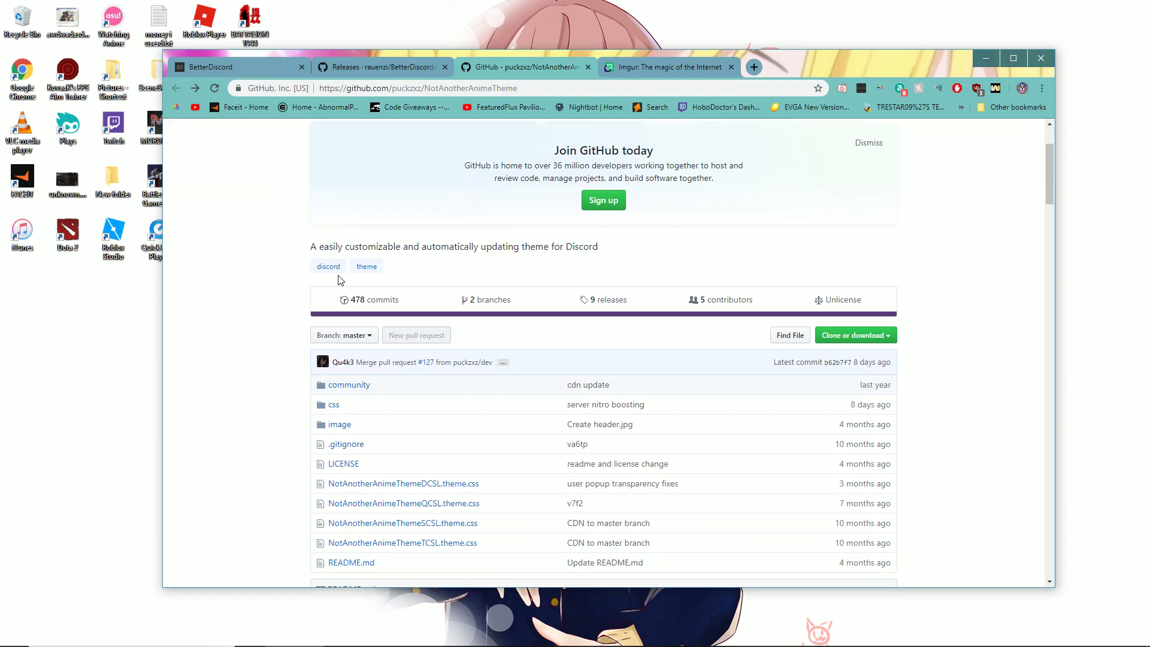
scroll(down, 3)
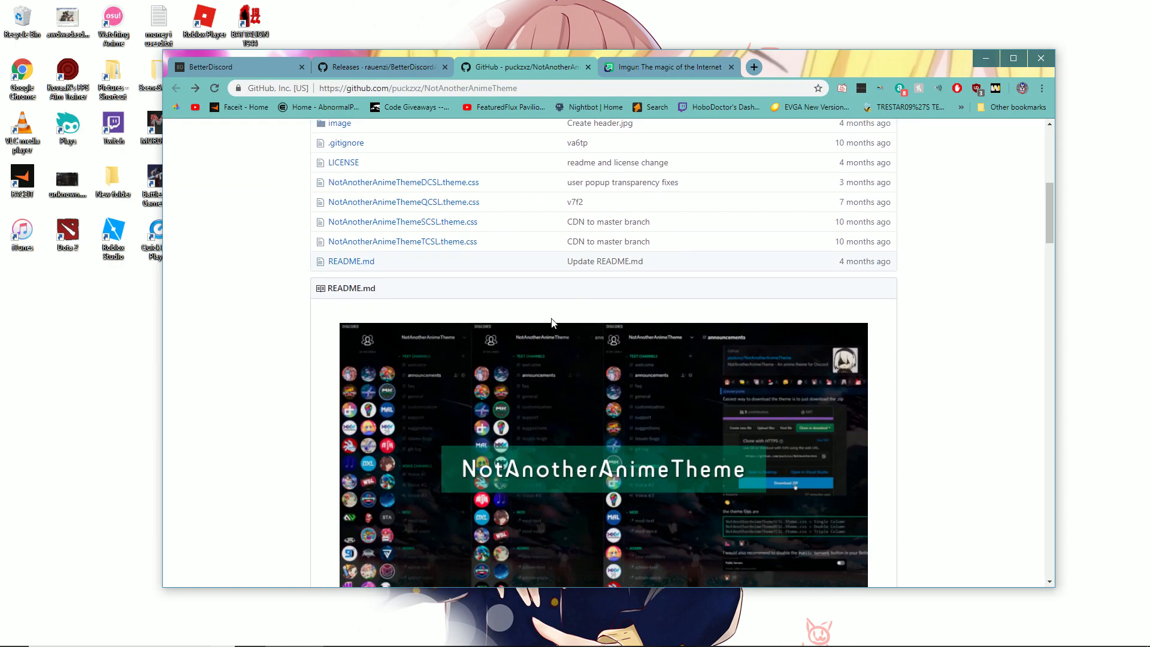
scroll(down, 3)
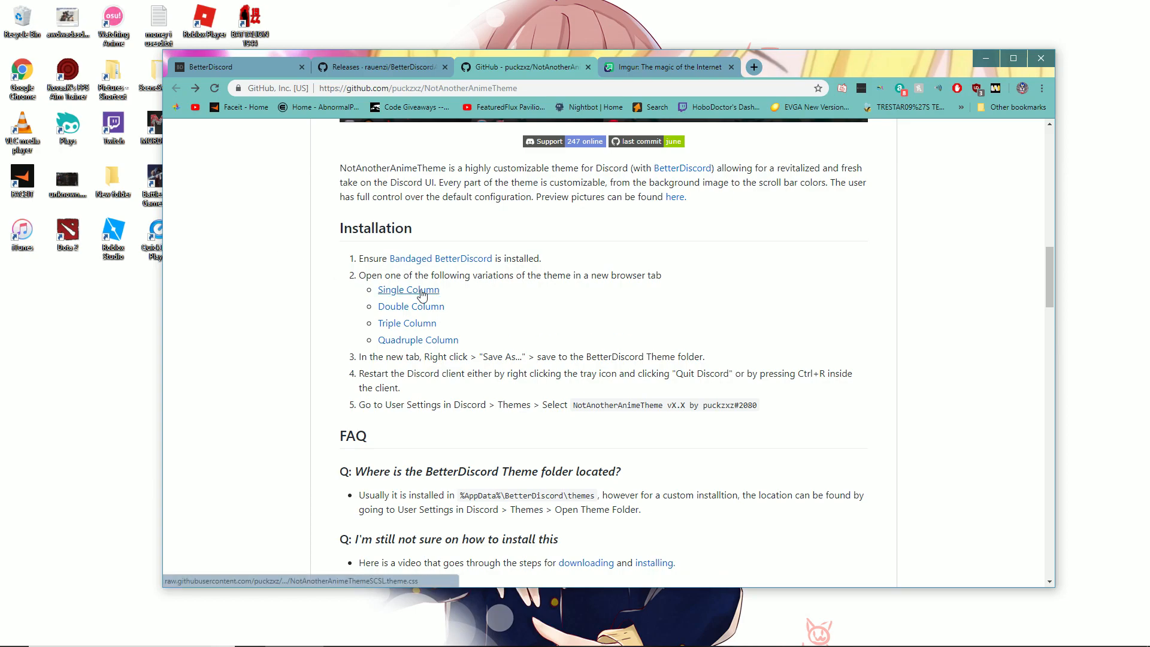
click(408, 290)
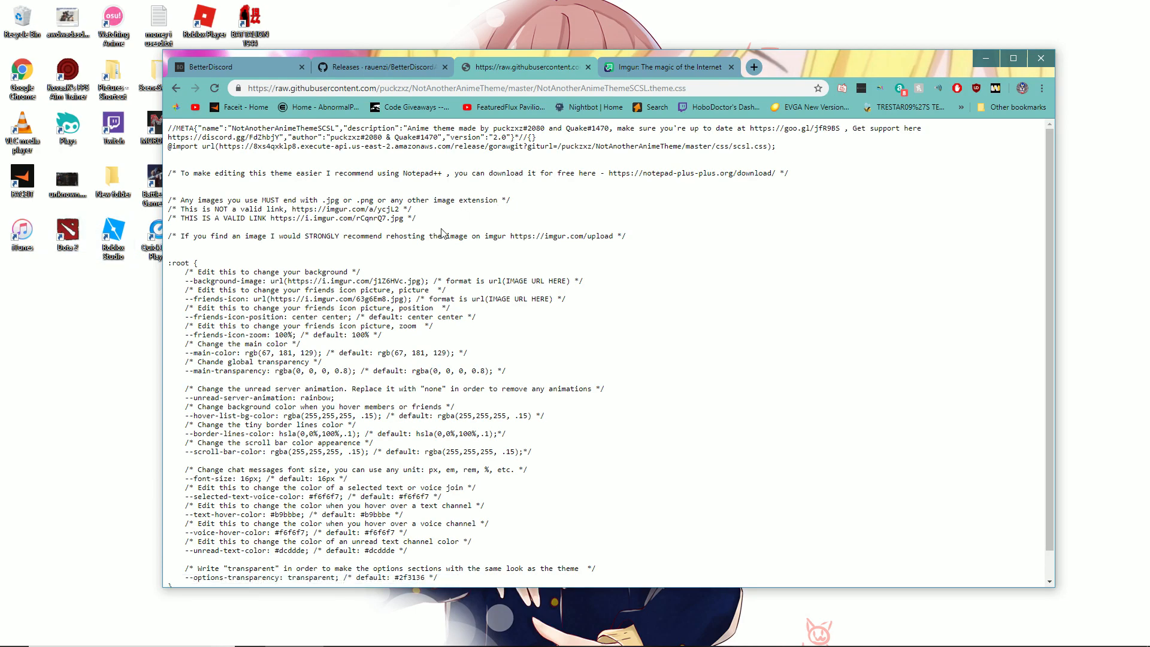
key(ctrl+a)
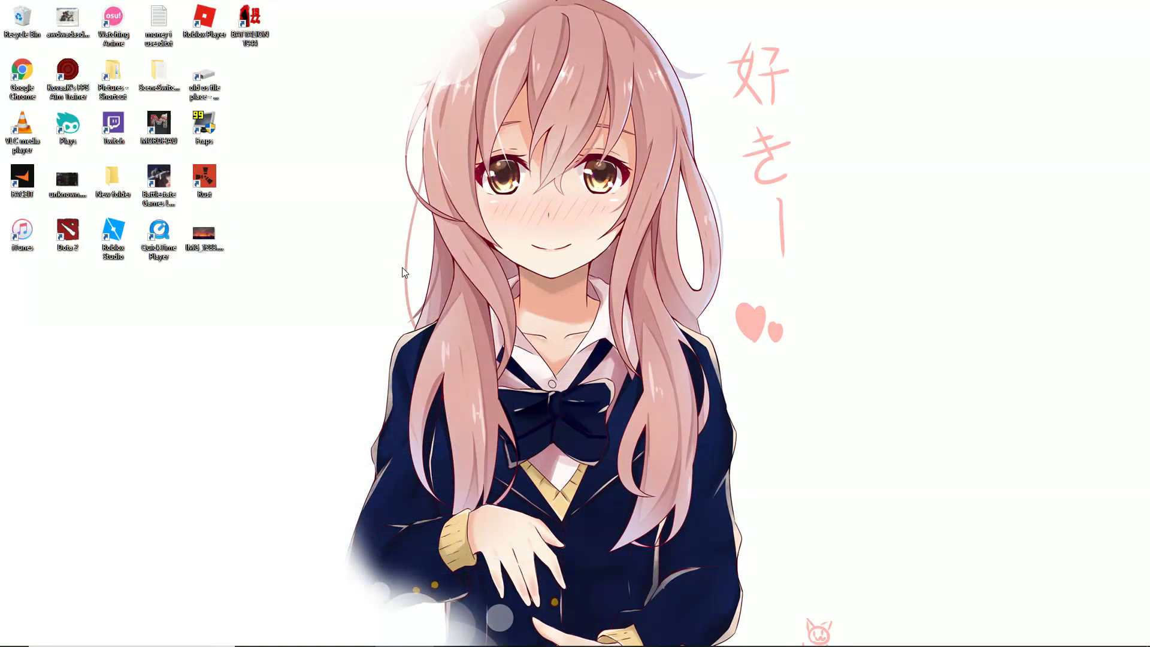
Step: Create a new text document on the desktop and open it in Notepad
right_click(788, 303)
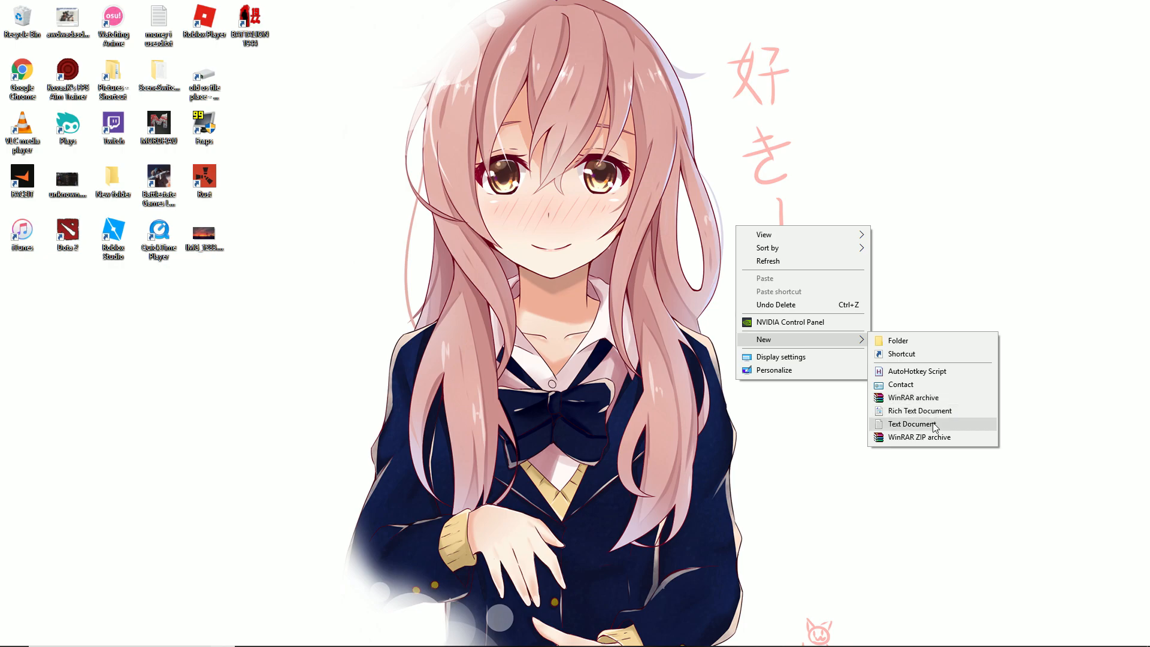
click(910, 425)
text(janfsjkfkn.txt)
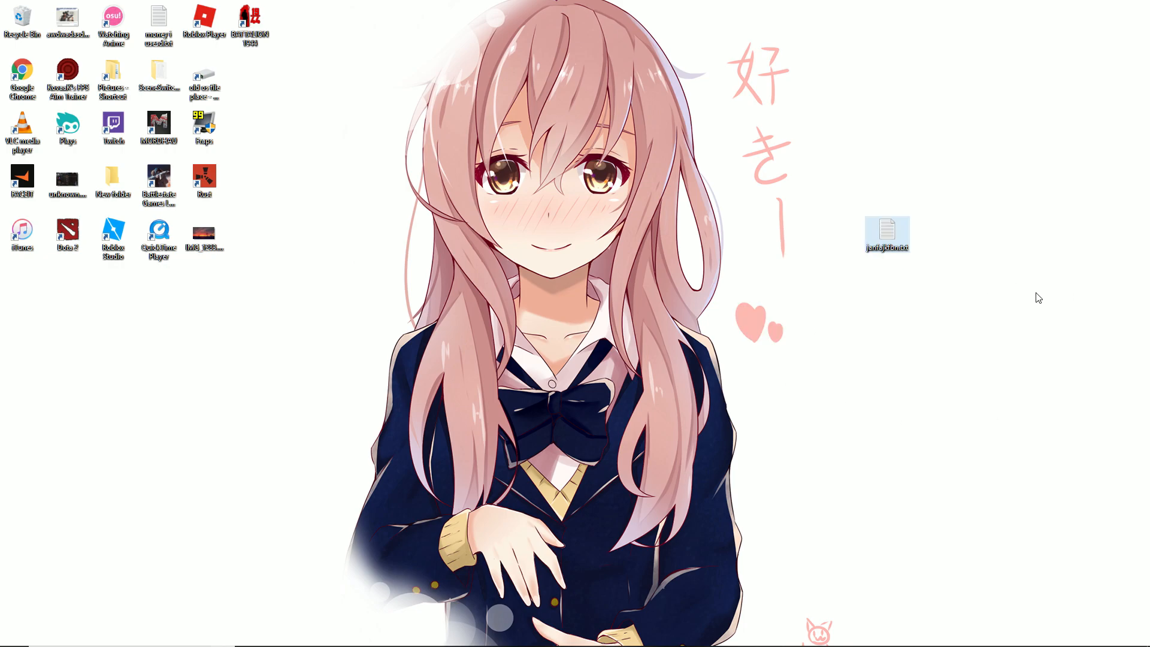
double_click(887, 235)
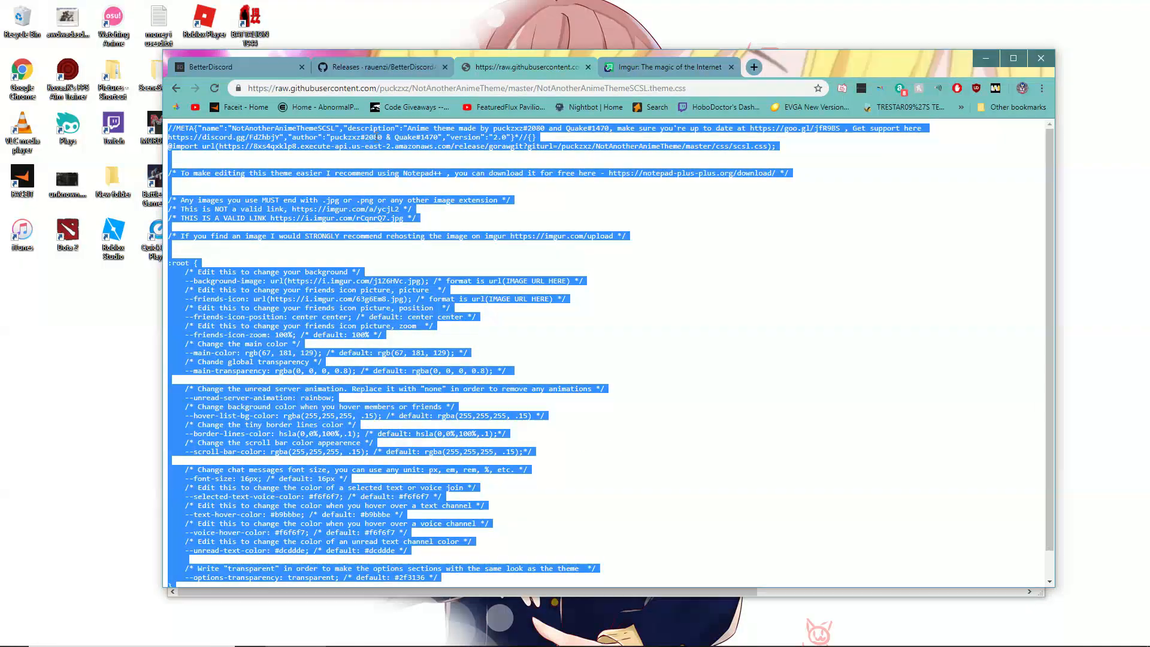
Step: Browse the Imgur anime gallery and open an anime wallpaper post
click(666, 67)
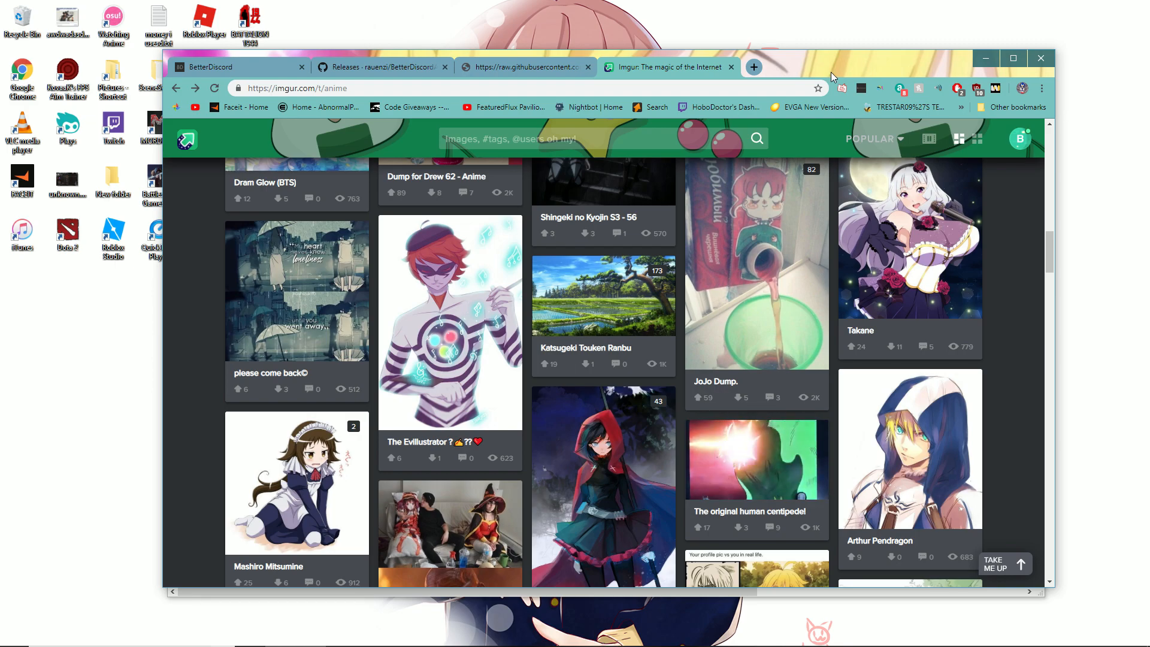
scroll(down, 3)
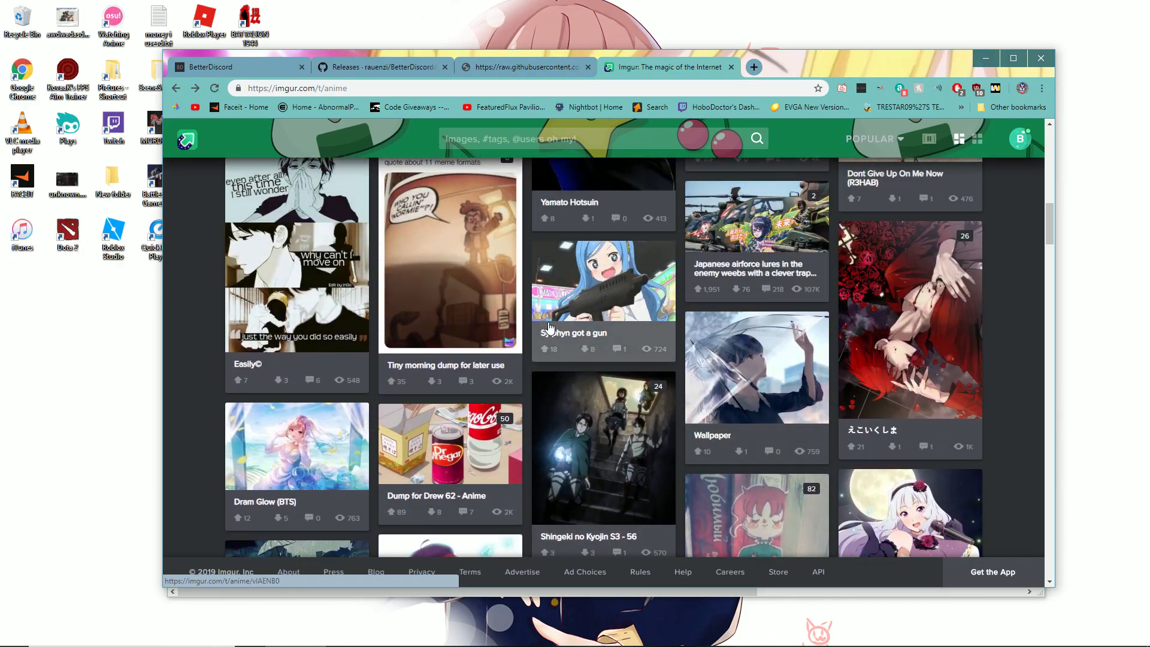
click(756, 366)
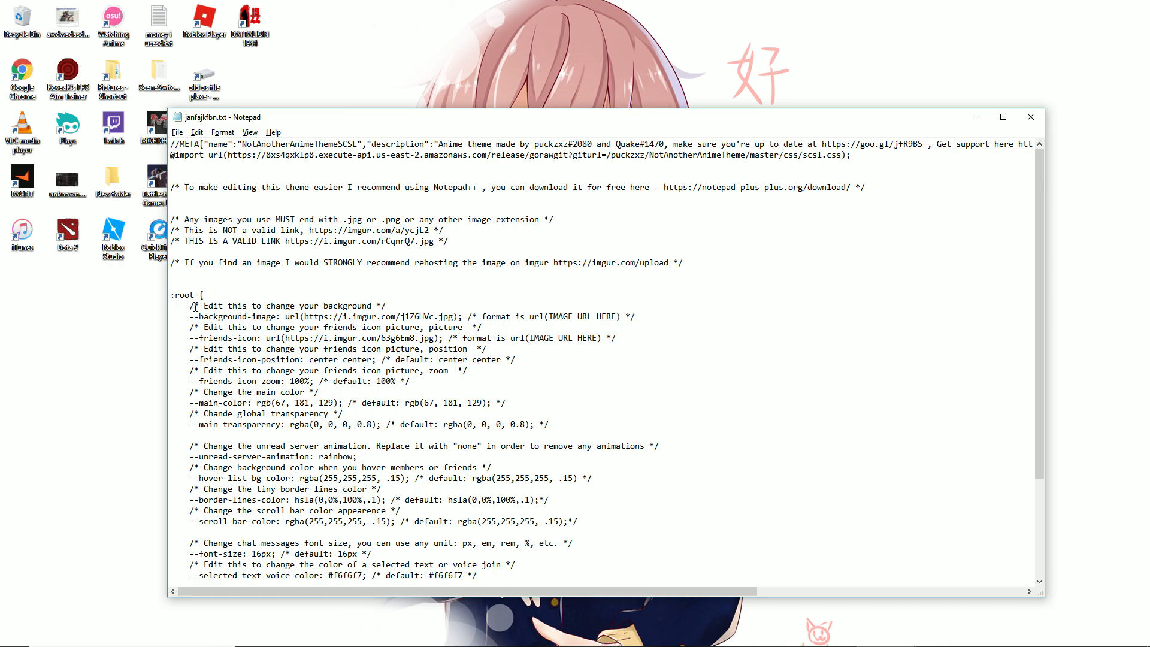
Step: Select the old URL in the theme's --background-image line for replacement with the Imgur link
drag(303, 316, 352, 316)
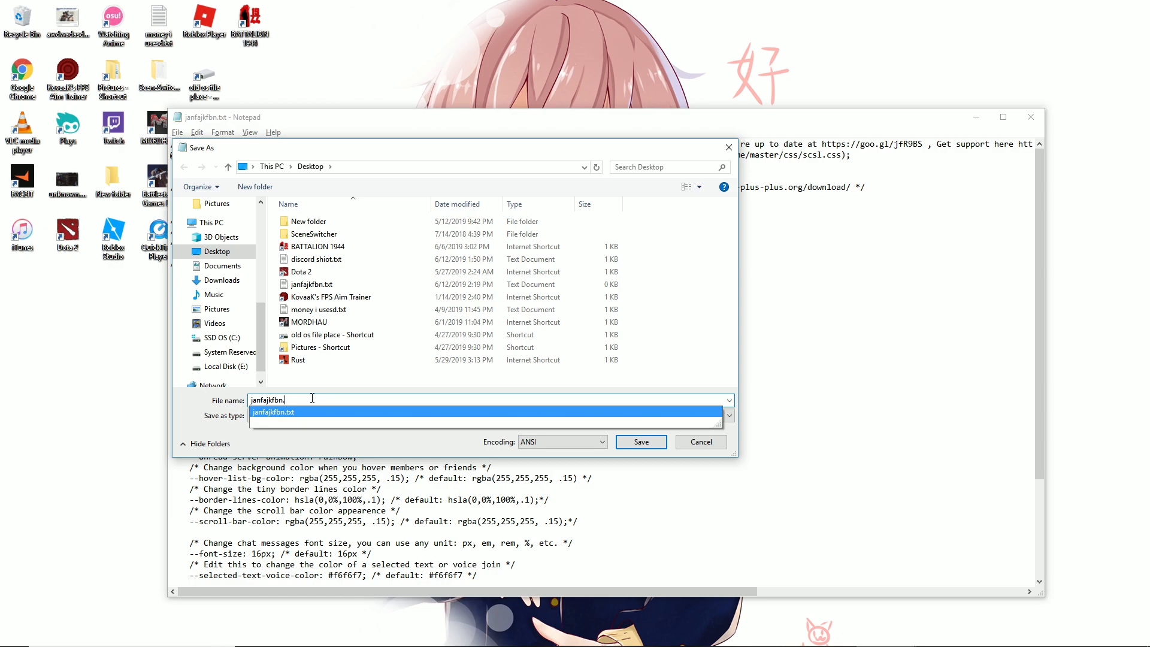
Step: Save the file as janfajkfbn.theme.css with Save as type set to All Files (*.*)
text(theme.c)
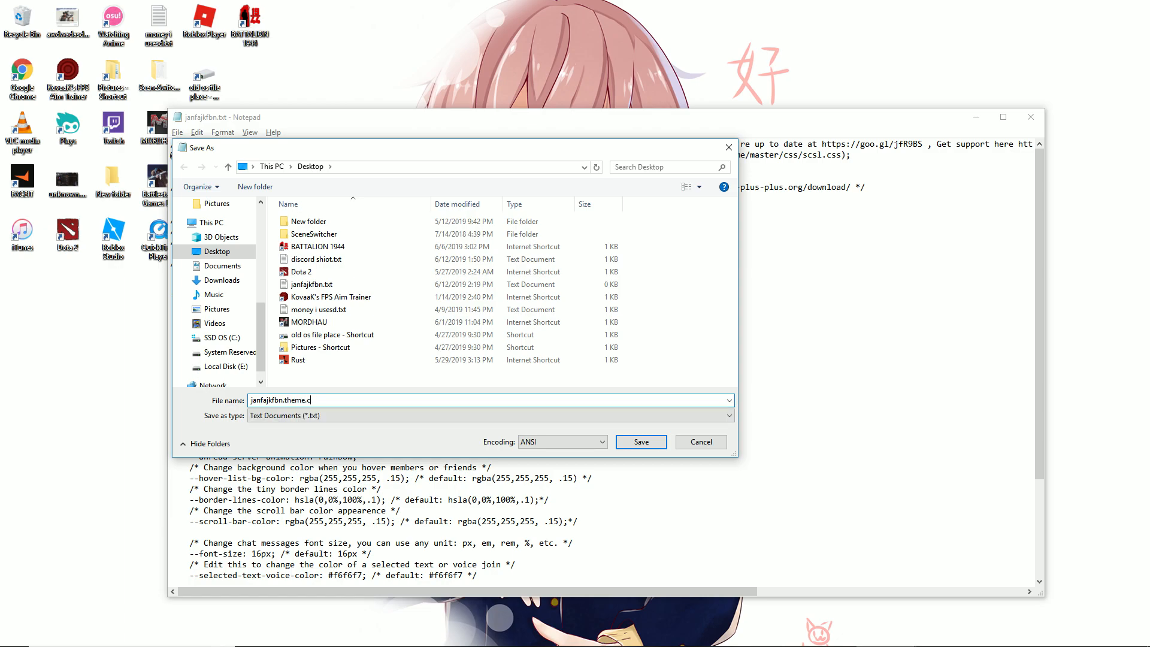
click(489, 416)
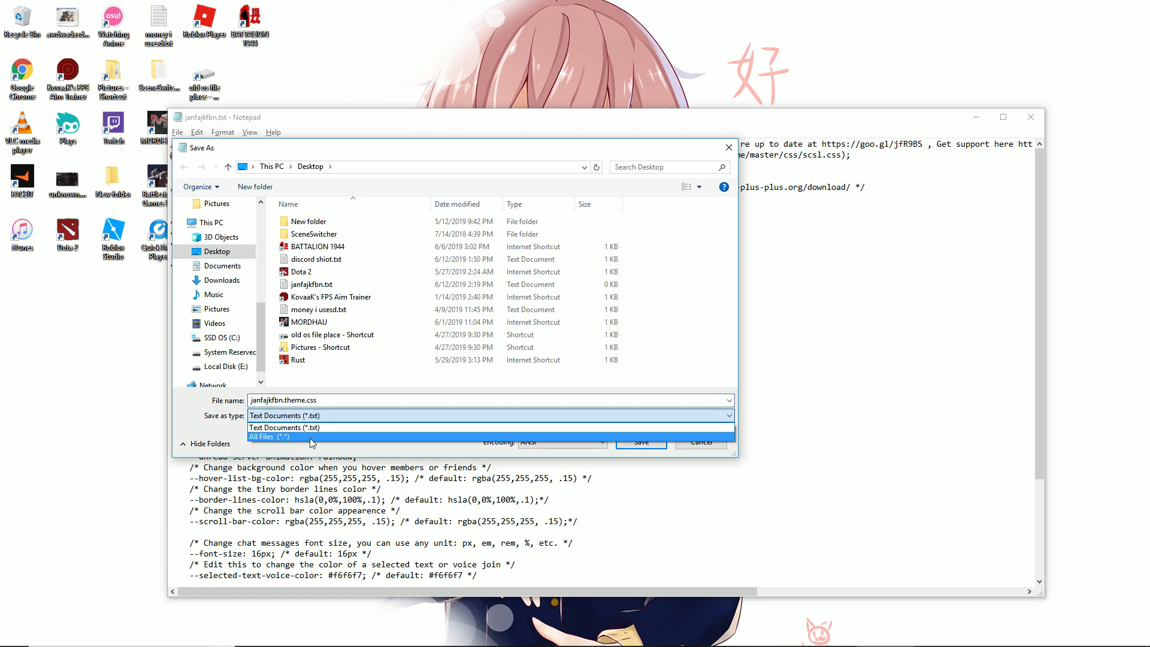
click(272, 437)
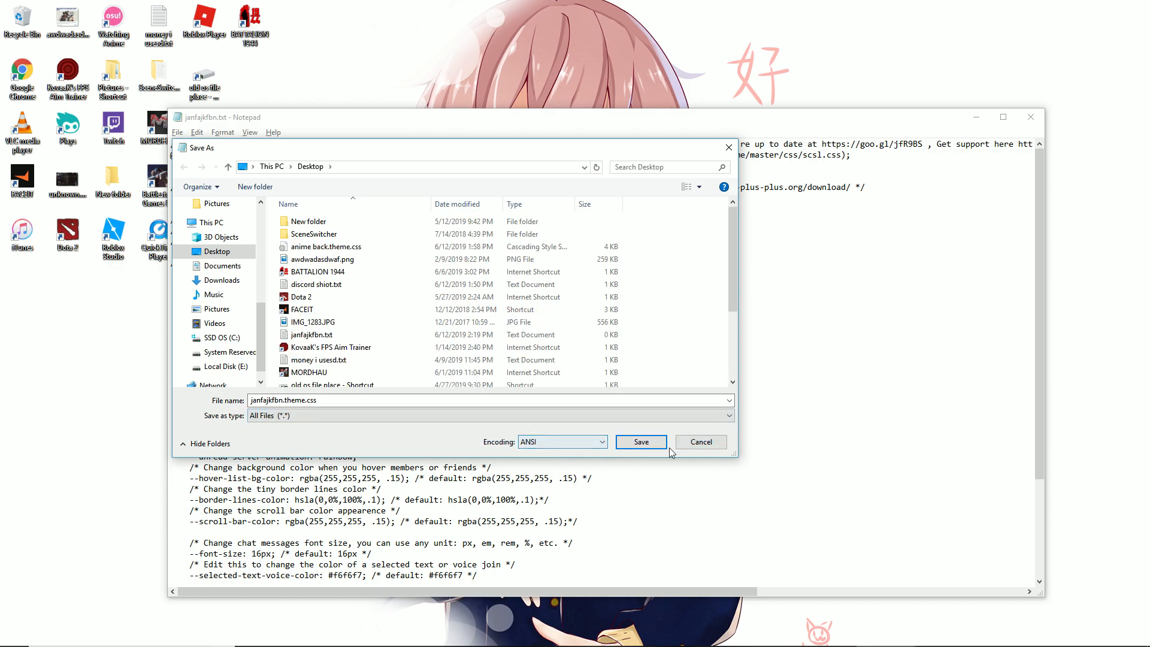
click(640, 442)
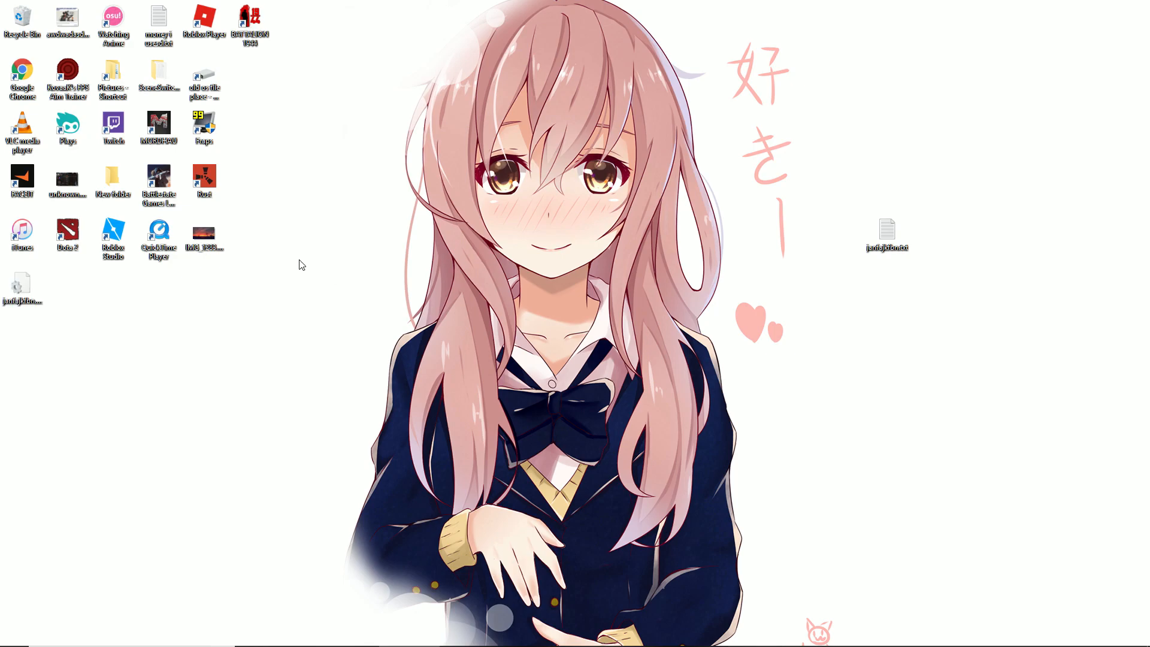
Step: Select janfajkfbn.theme.css on the desktop and bring up Discord's settings window
click(22, 286)
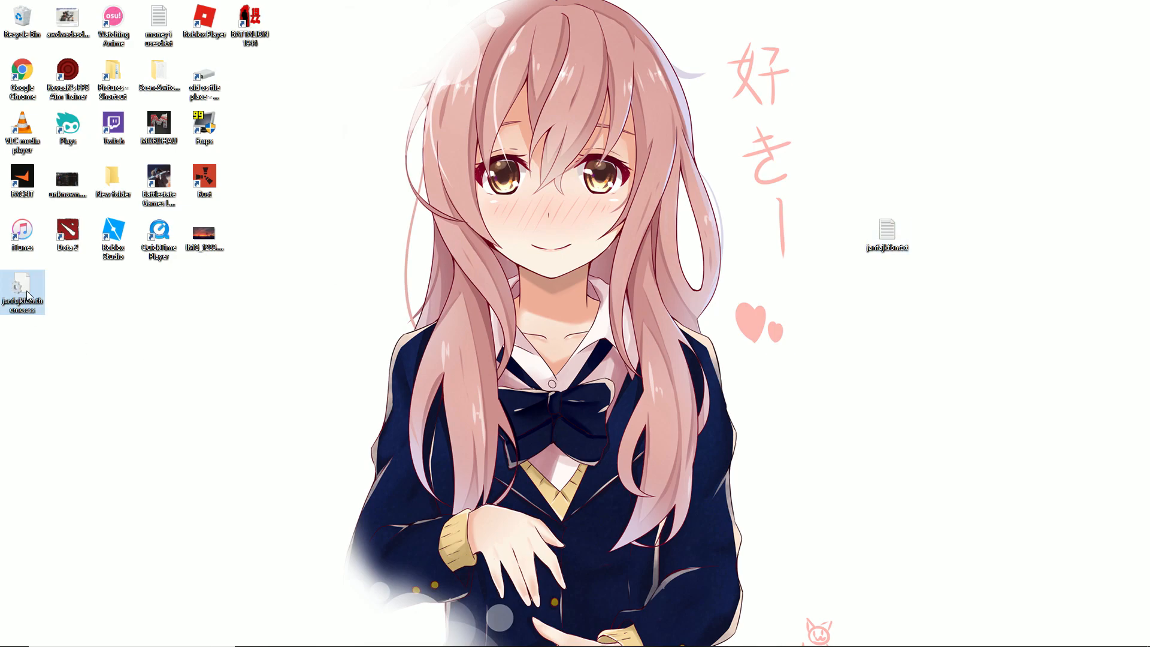
drag(21, 294, 568, 345)
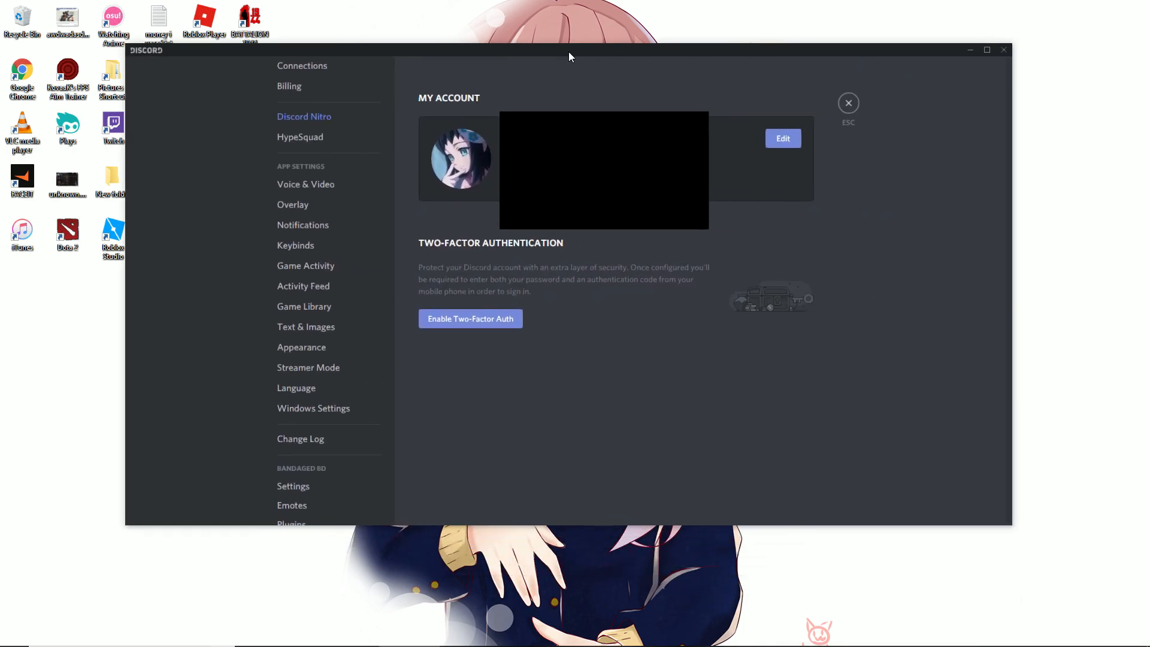
Step: Reopen Discord's user settings and go to the Themes page under BandagedBD
click(849, 103)
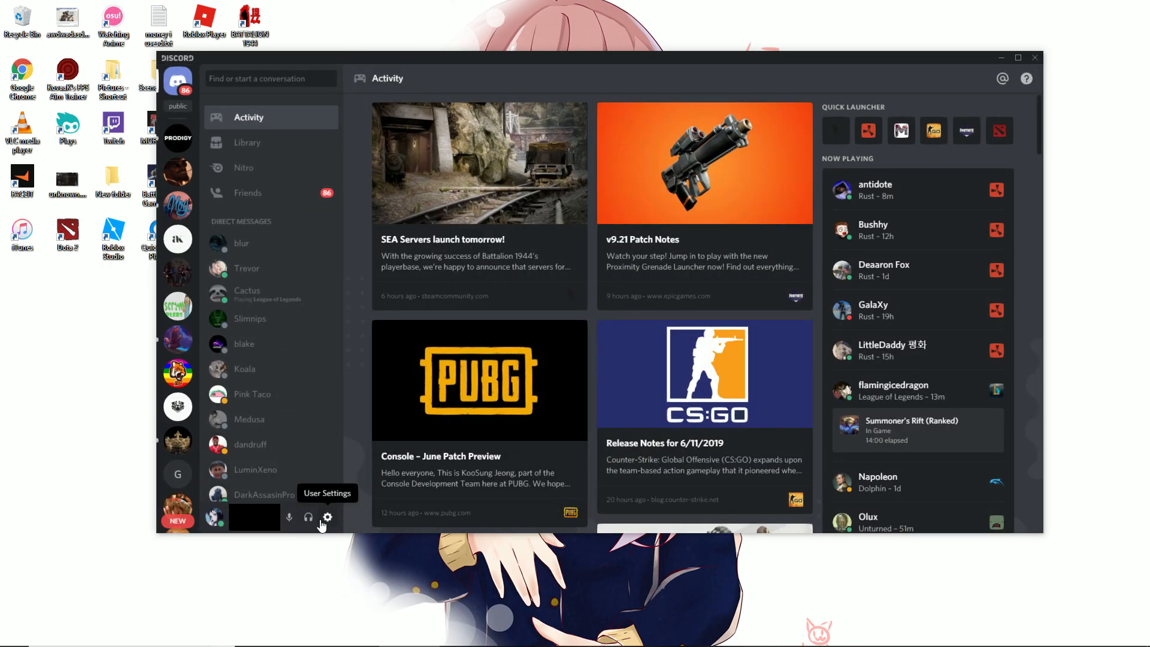
click(326, 517)
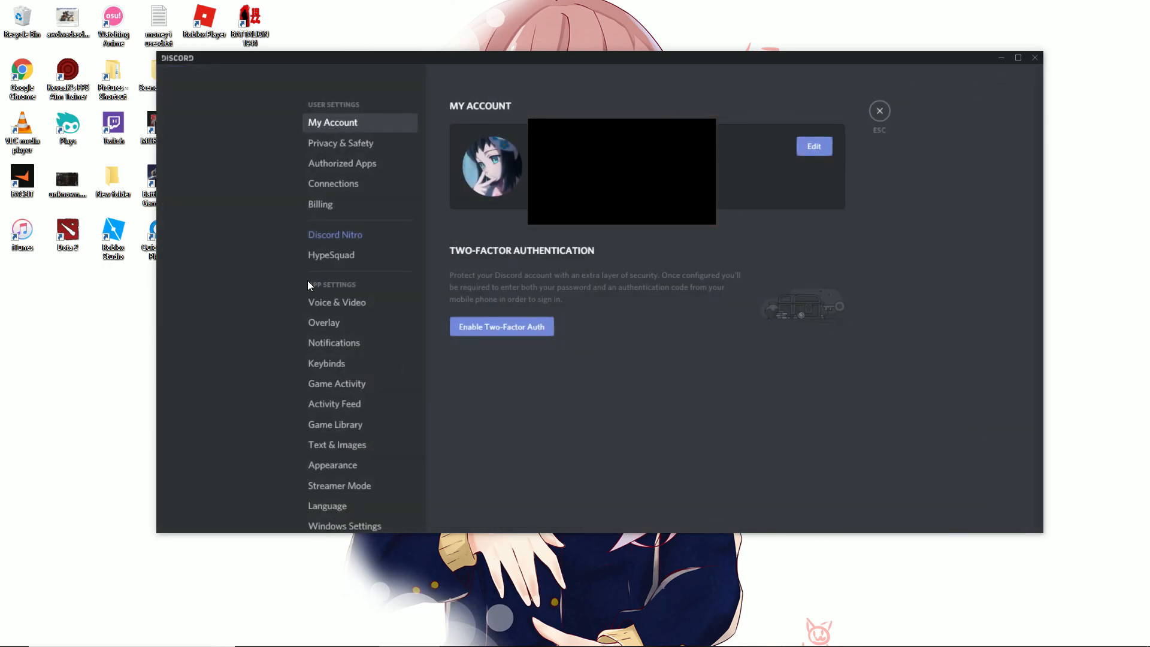
scroll(down, 3)
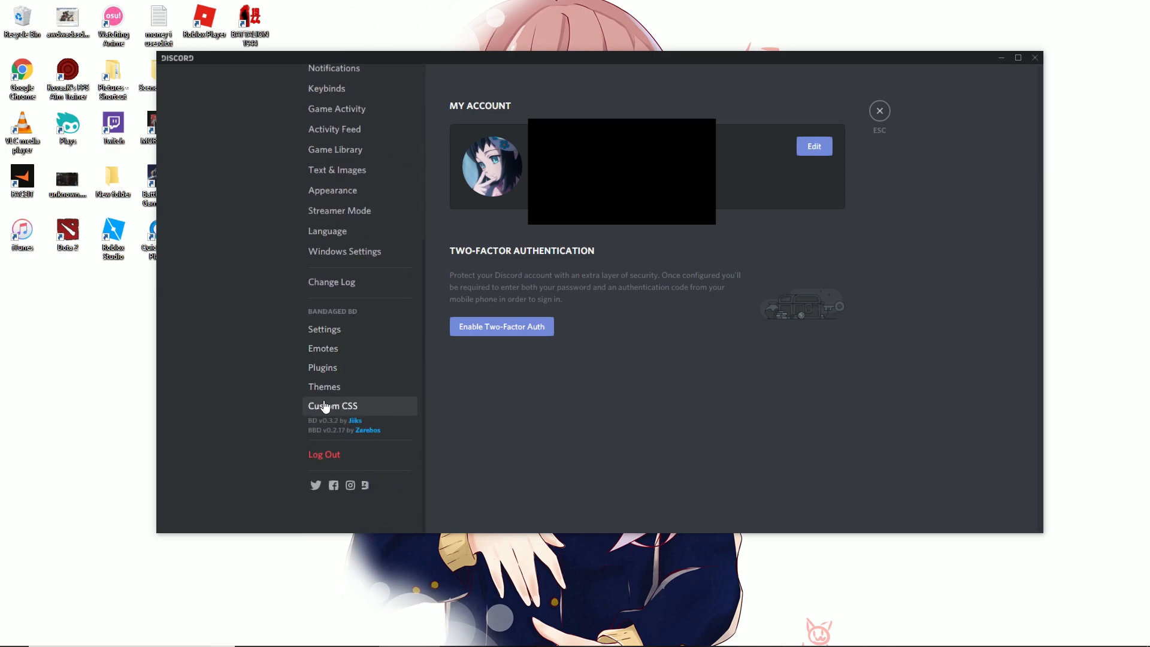
mouse_move(334, 394)
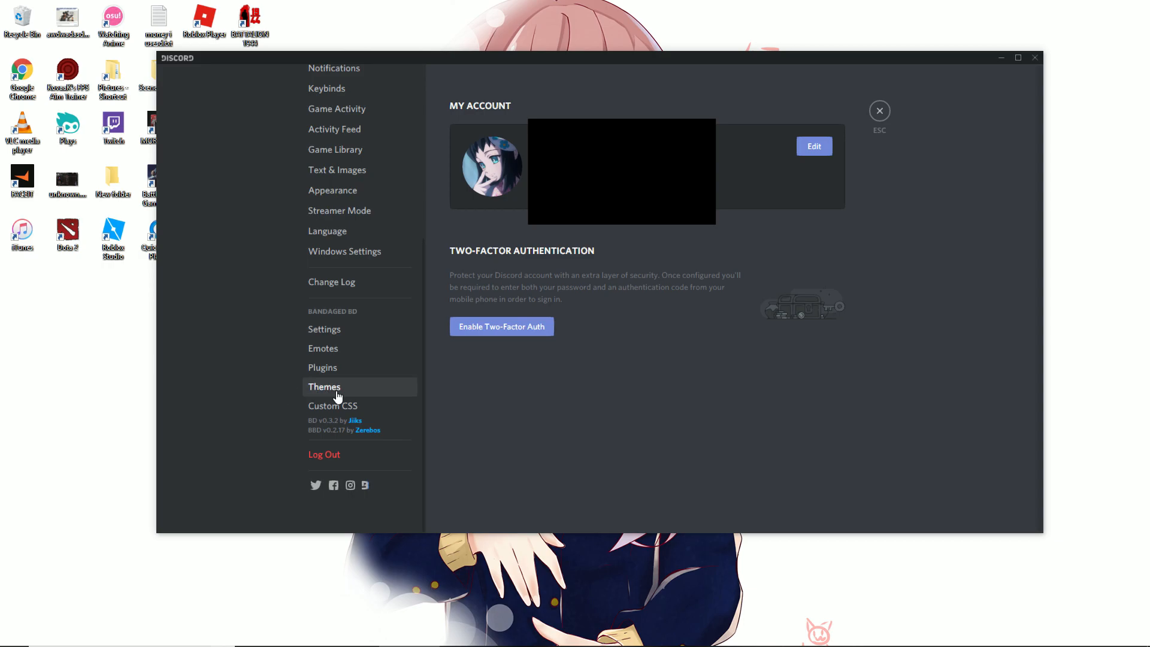
click(325, 387)
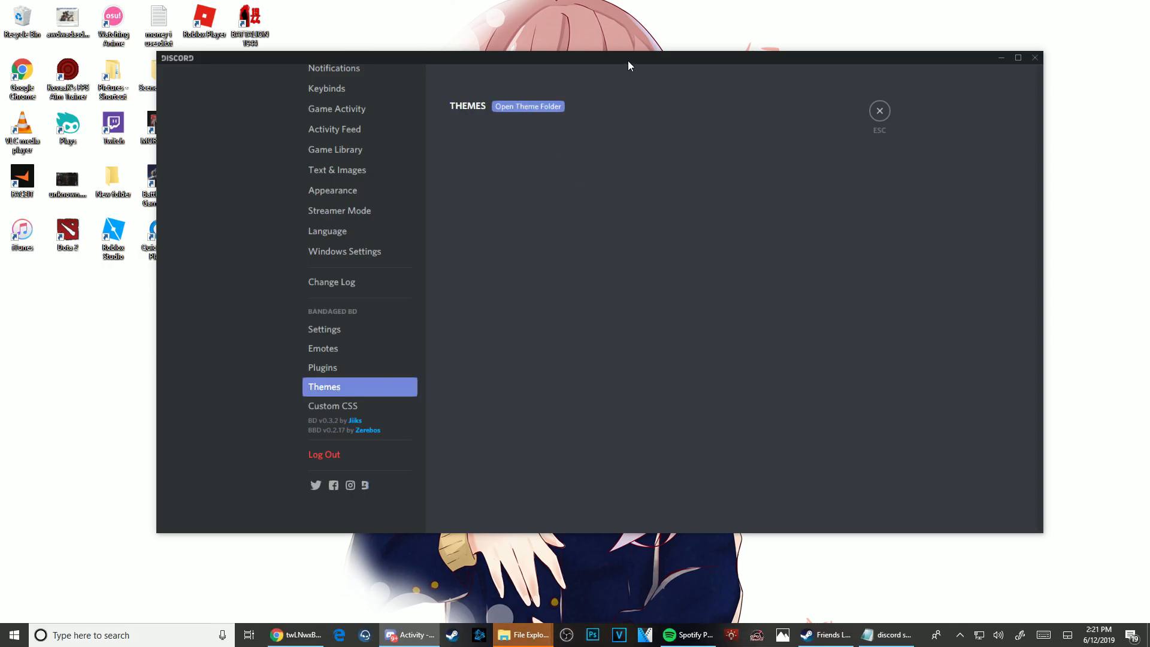
Step: Open the BetterDiscord themes folder from Discord's Themes page
click(527, 107)
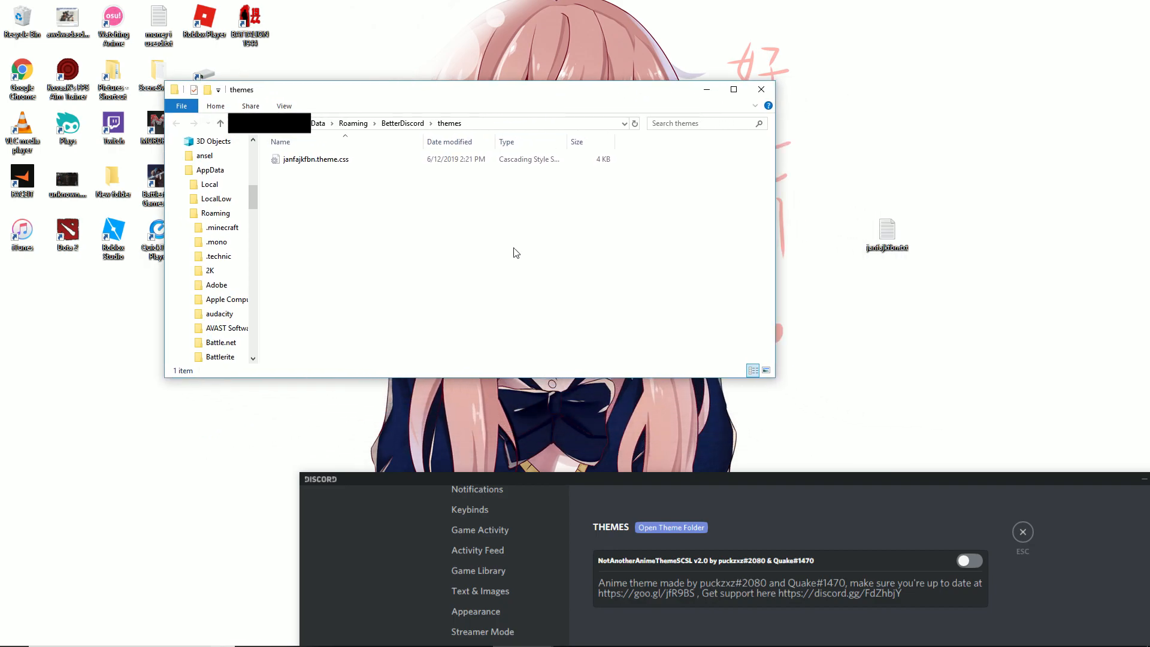
mouse_move(600, 274)
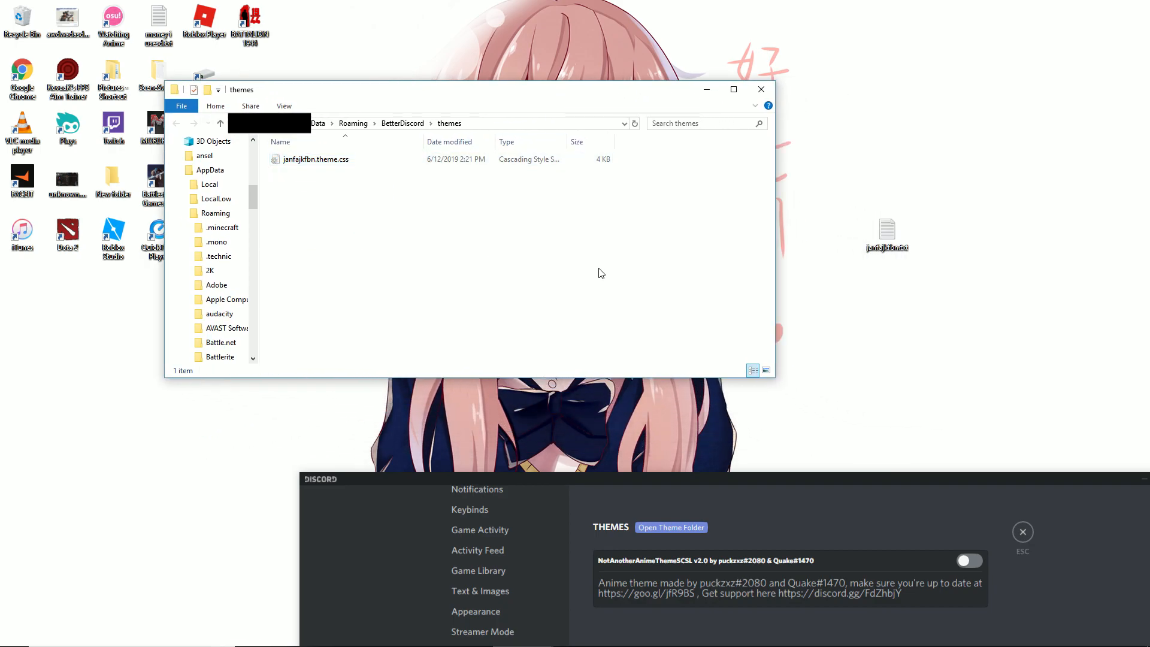
mouse_move(854, 192)
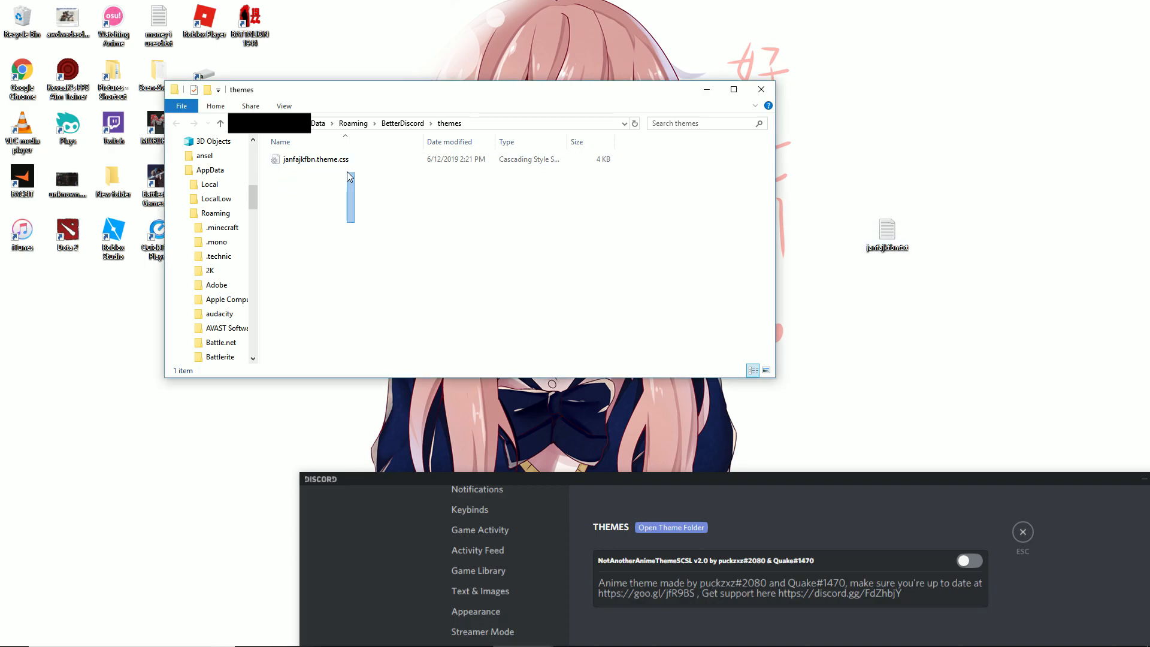
mouse_move(762, 89)
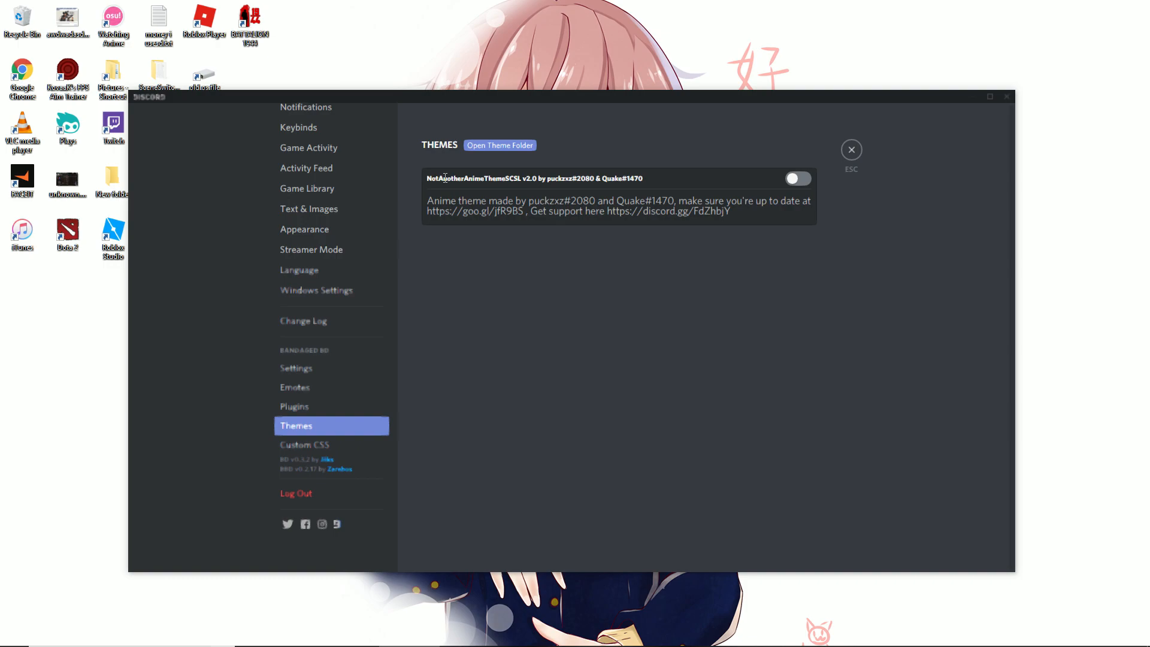
mouse_move(708, 215)
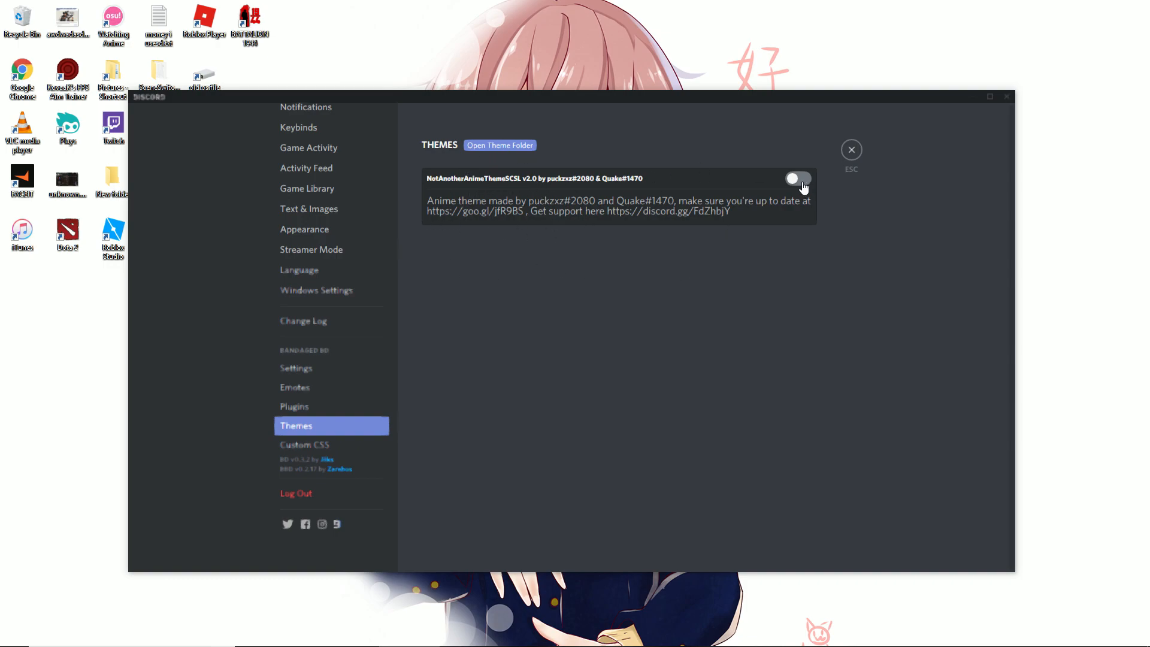
Step: Enable the NotAnotherAnimeThemeSCSL v2.0 theme, then return to the themes folder
click(798, 179)
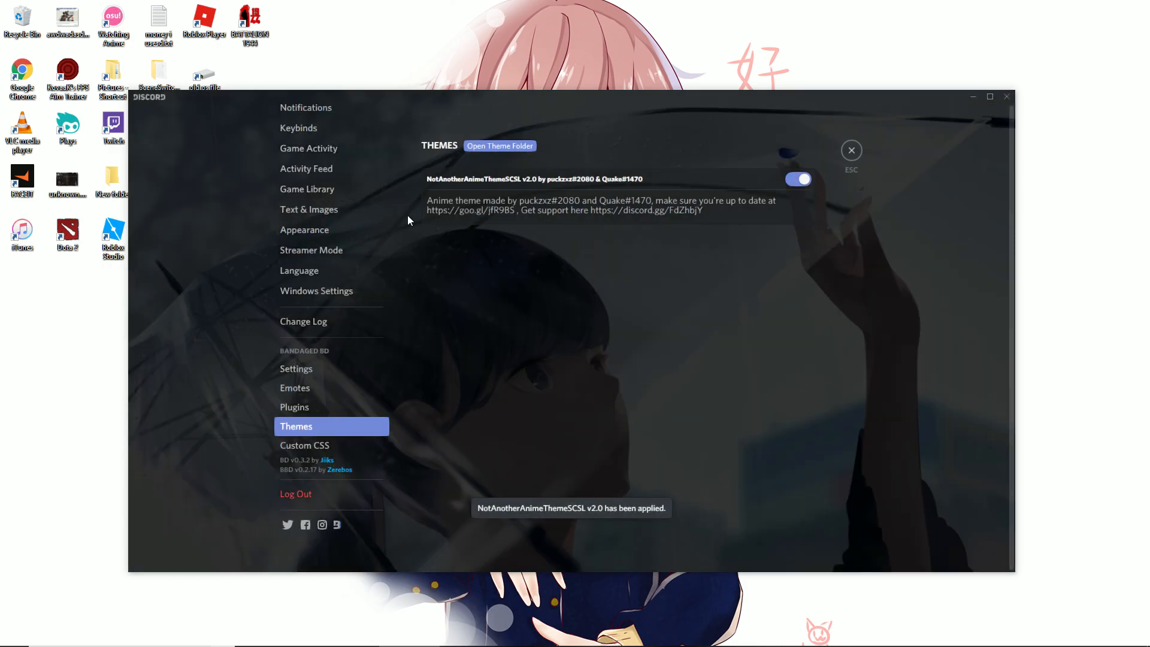
click(850, 151)
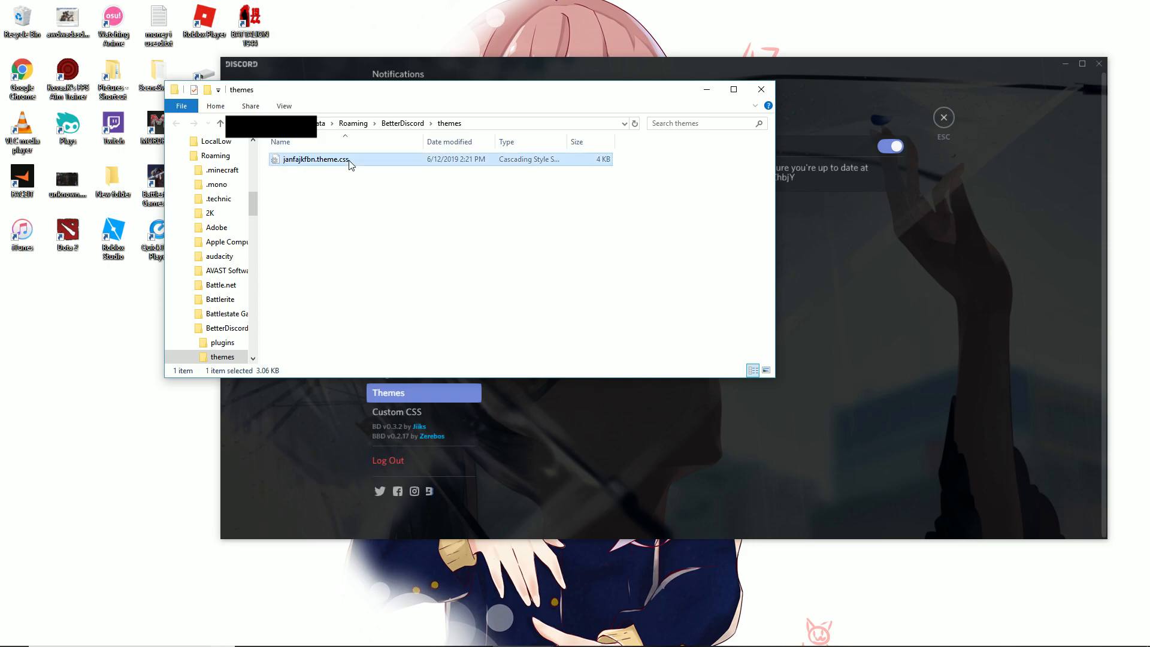
Step: View janfajkfbn.theme.css in Notepad to check the background URL, then close Discord settings
double_click(316, 160)
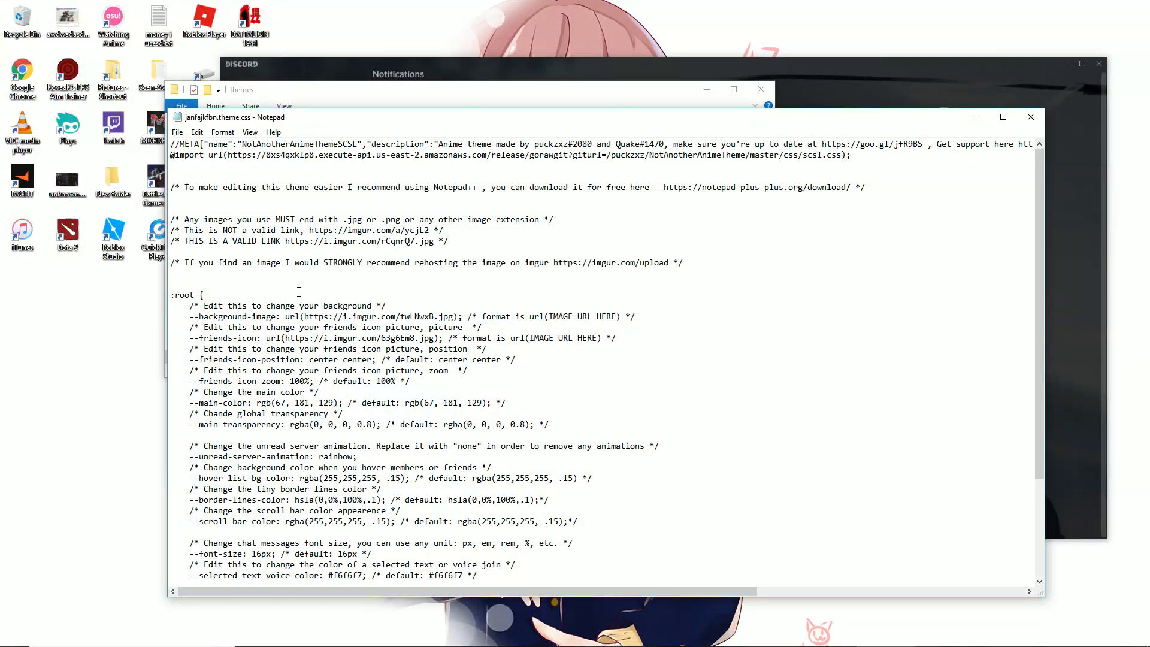
drag(305, 316, 394, 316)
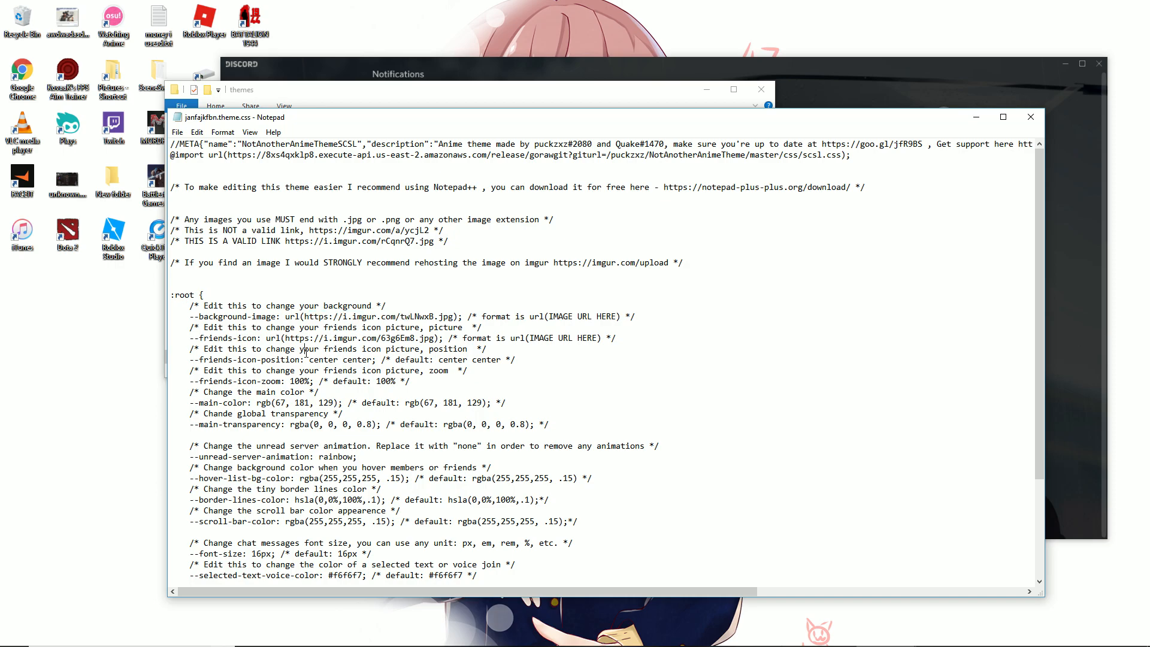
double_click(242, 381)
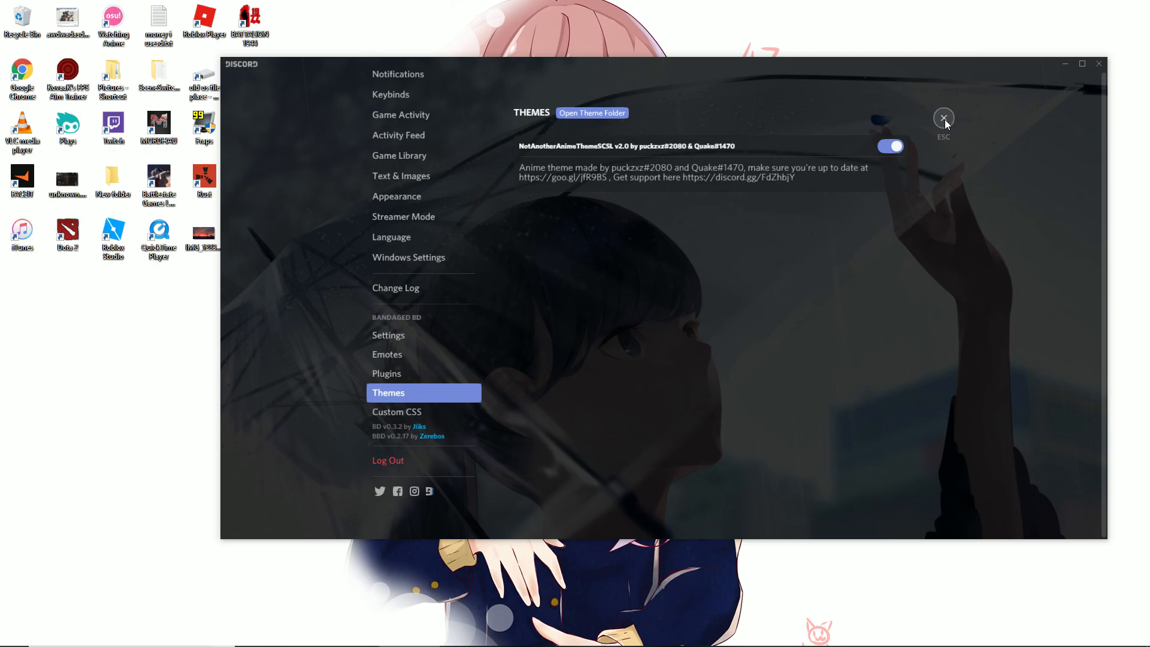
click(943, 119)
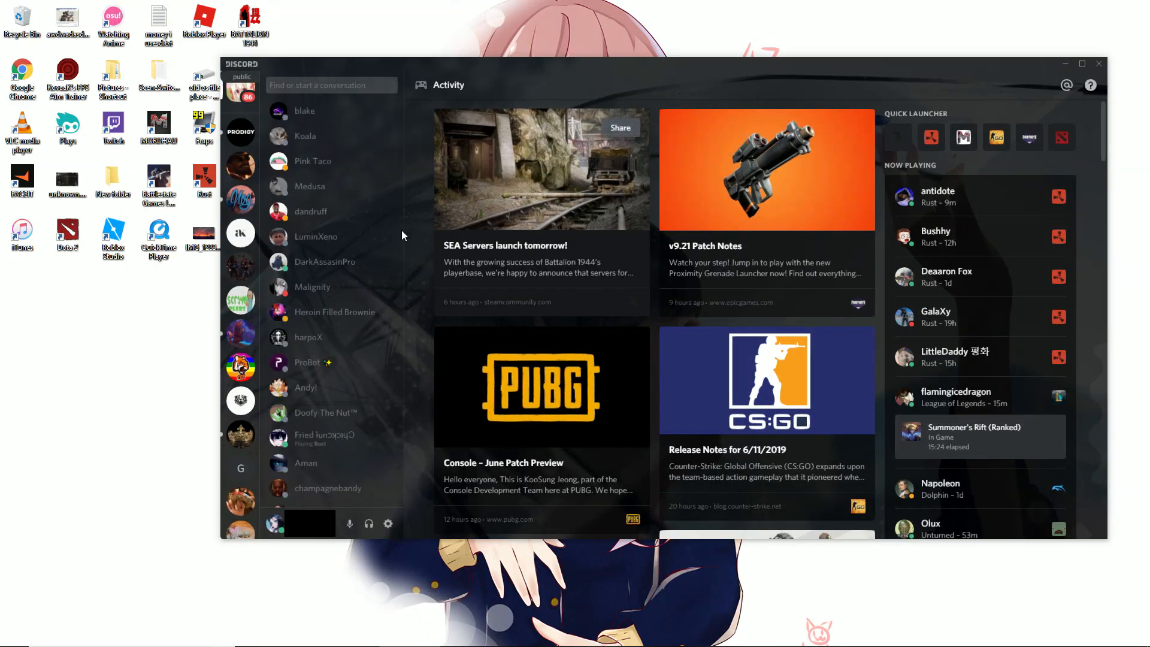